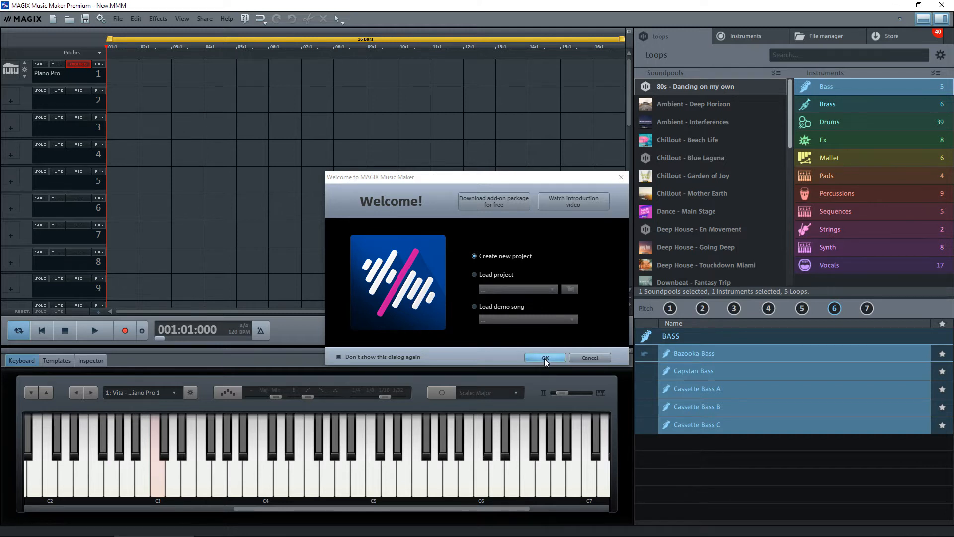
Start a new empty project from the welcome screen and browse the soundpool list
left_click(543, 358)
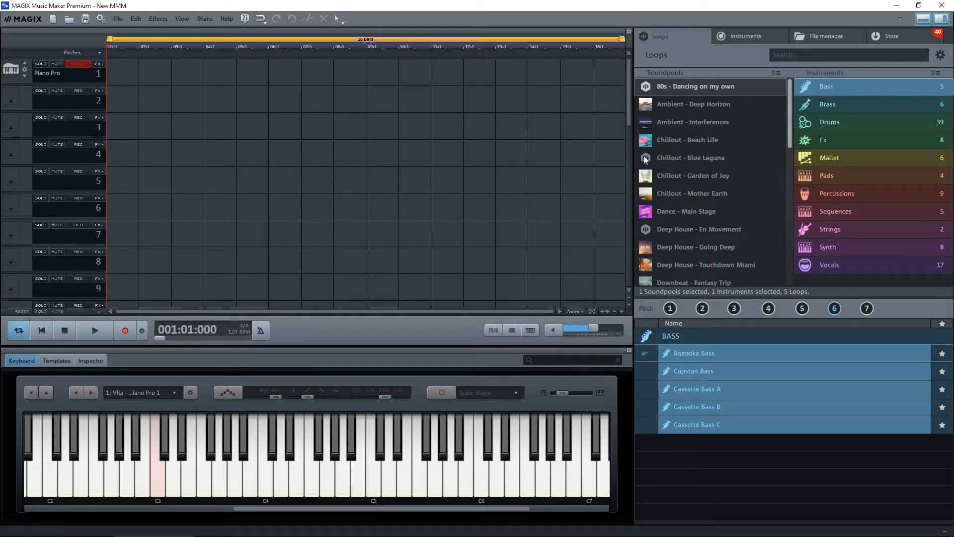
scroll("down", 3)
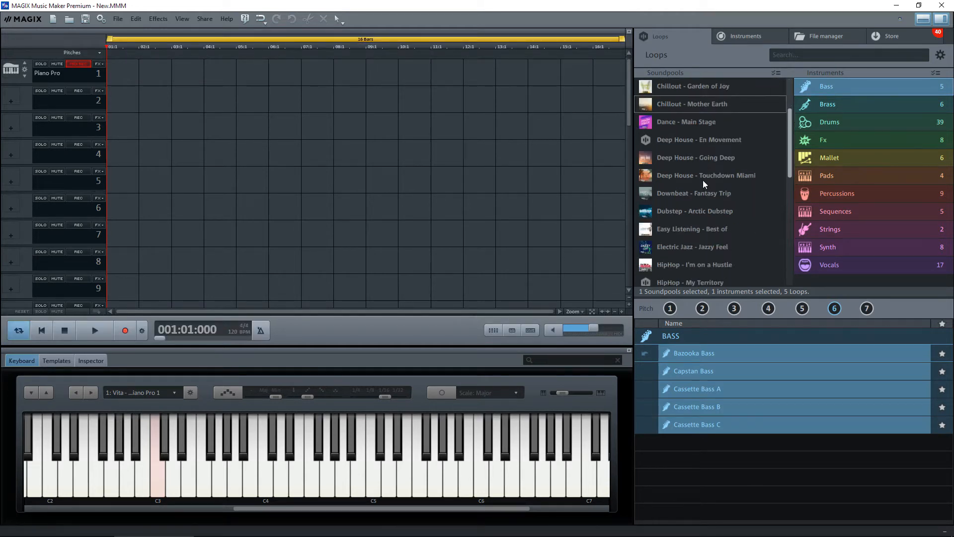
scroll("down", 3)
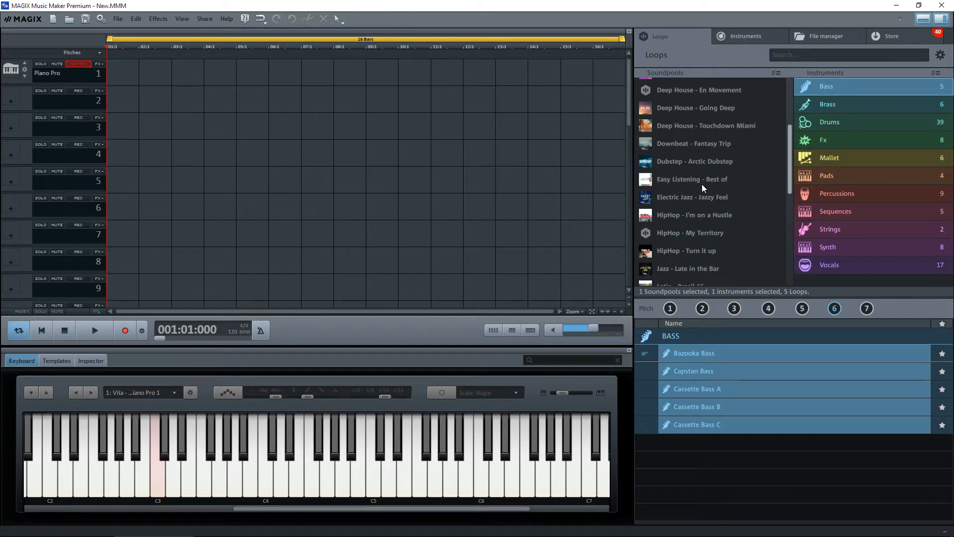
Filter to HipHop - My Territory brass loops and preview the Dee Flute loop
left_click(690, 232)
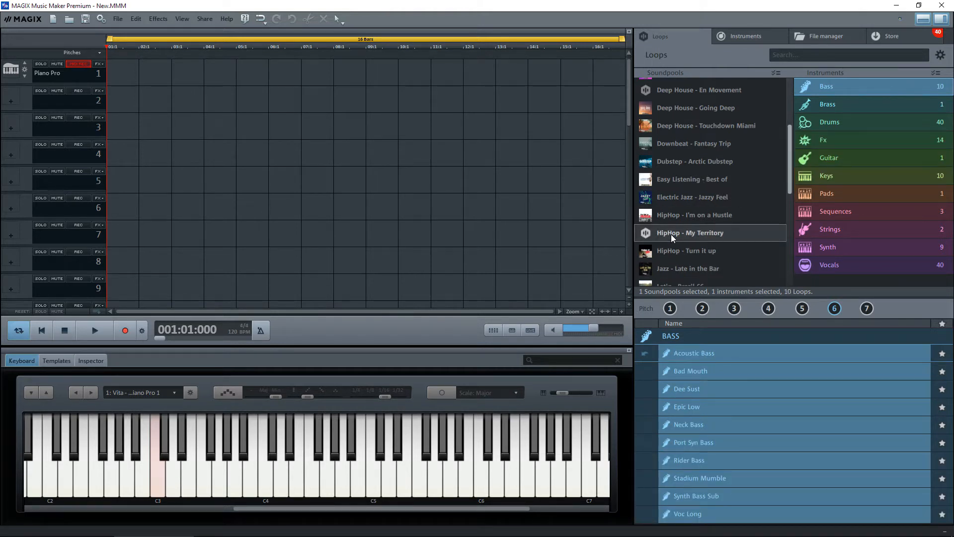
left_click(828, 104)
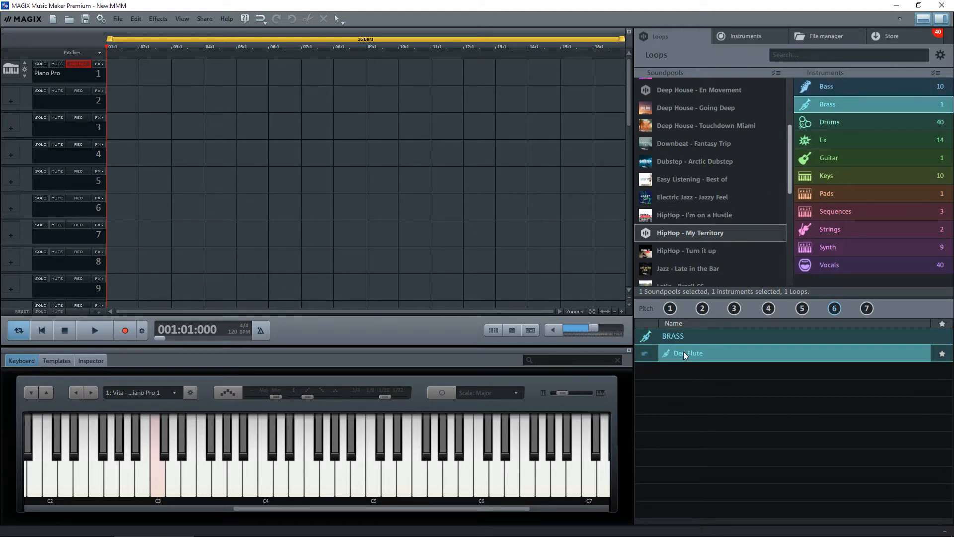
mouse_move(692, 356)
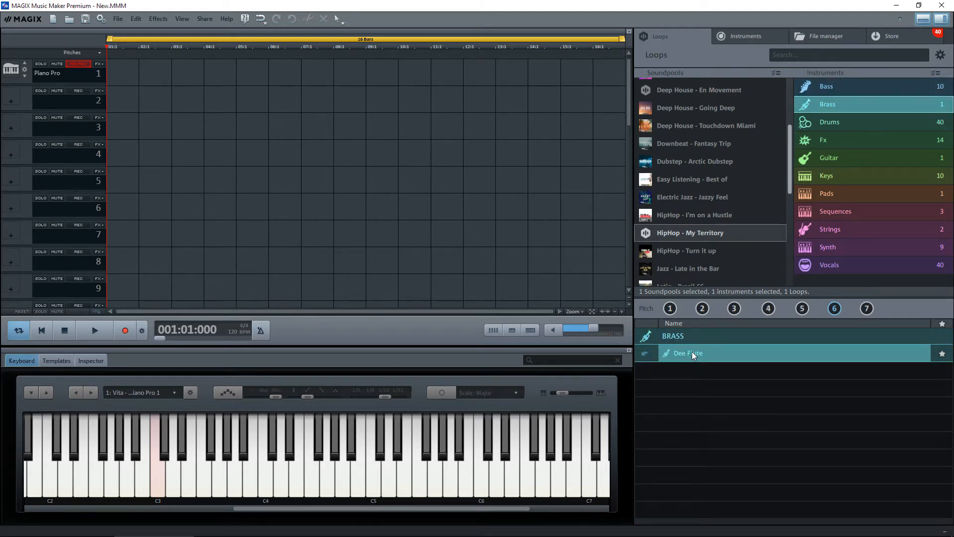
left_click(93, 330)
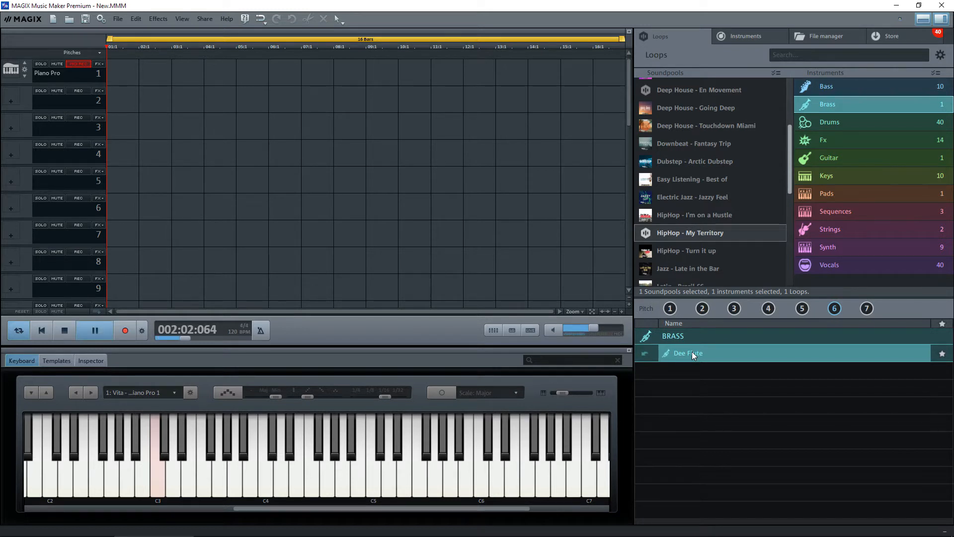
left_click(95, 330)
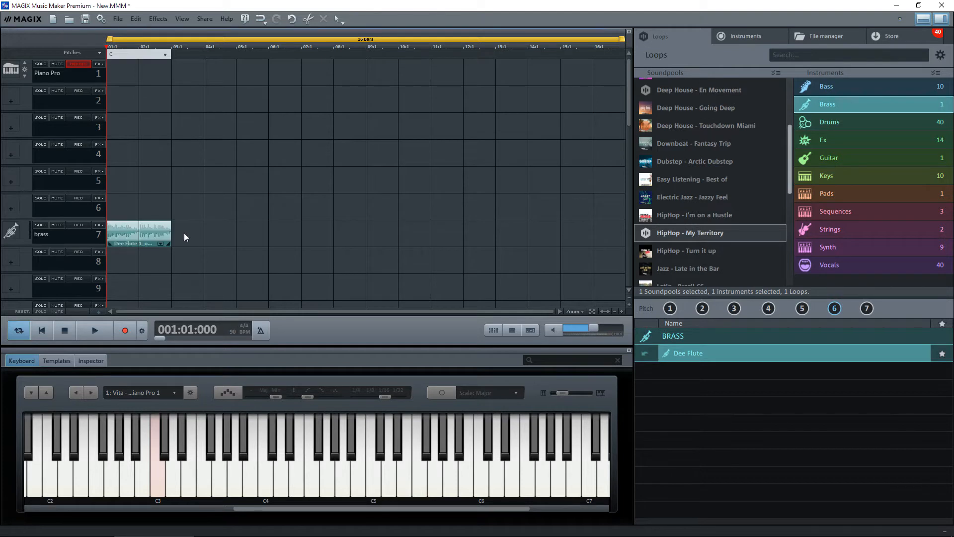
Add Dee Flute loops along track 7 for the C, d, e, F, G, a, A# pitches
left_click(137, 233)
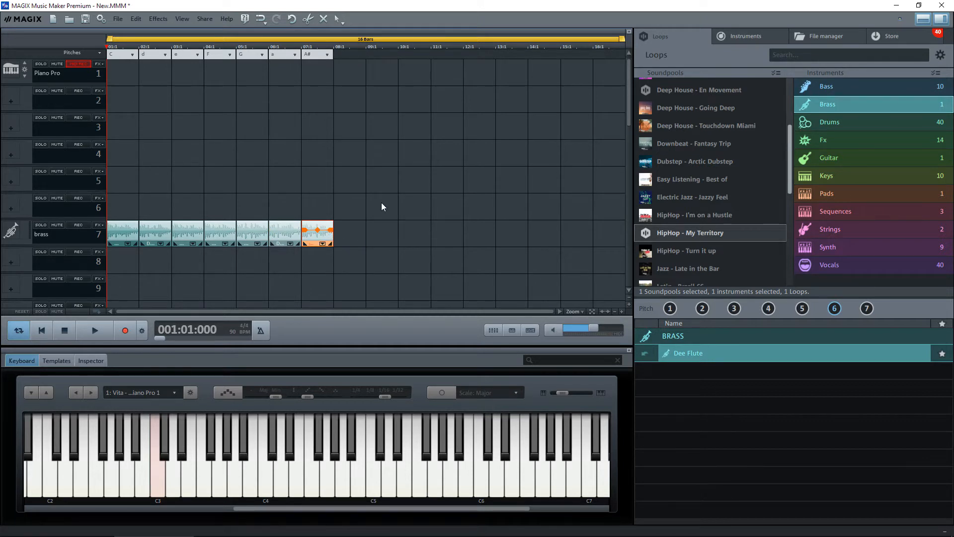
mouse_move(231, 152)
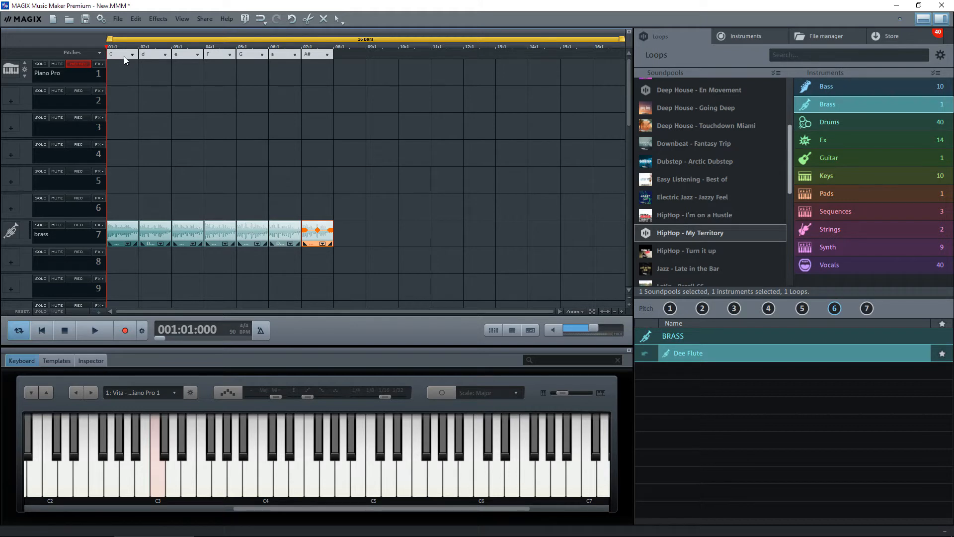
mouse_move(217, 57)
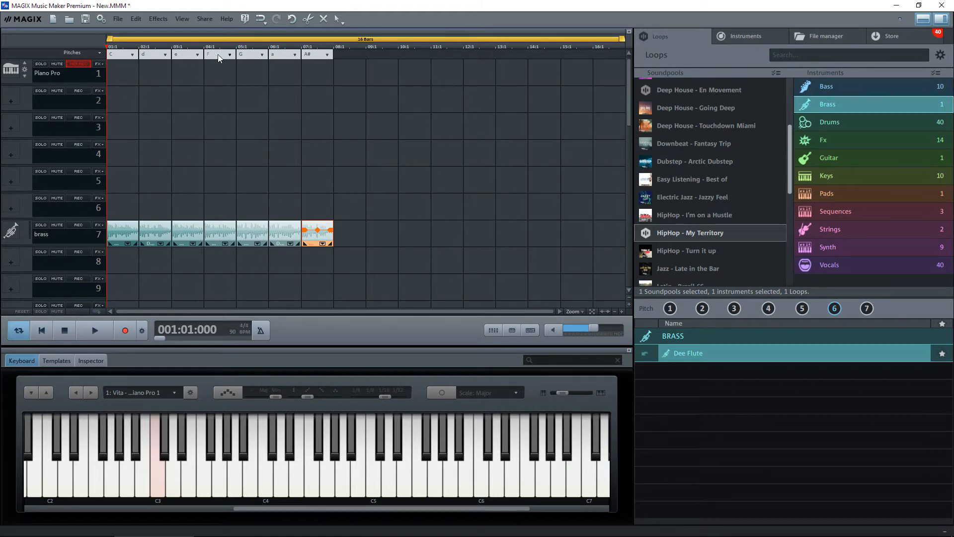
mouse_move(280, 57)
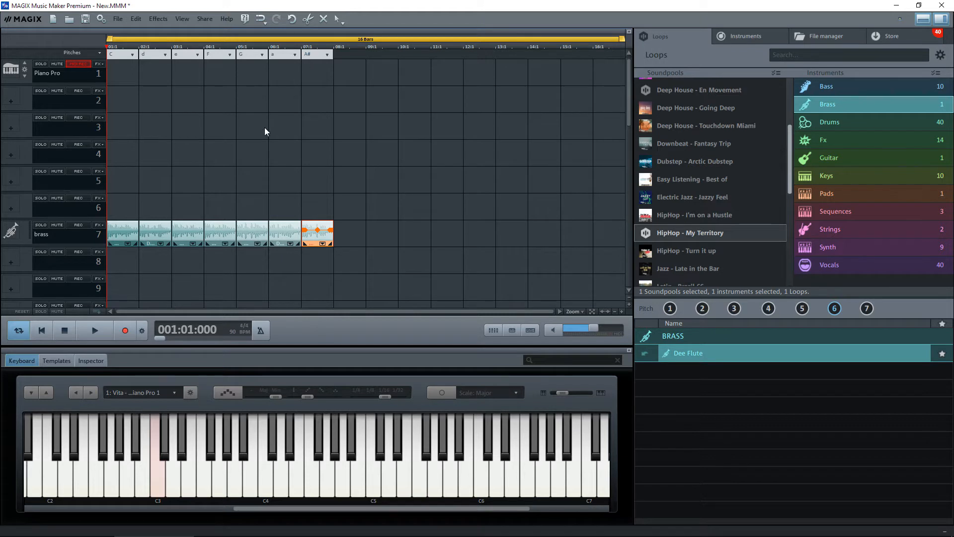
mouse_move(175, 483)
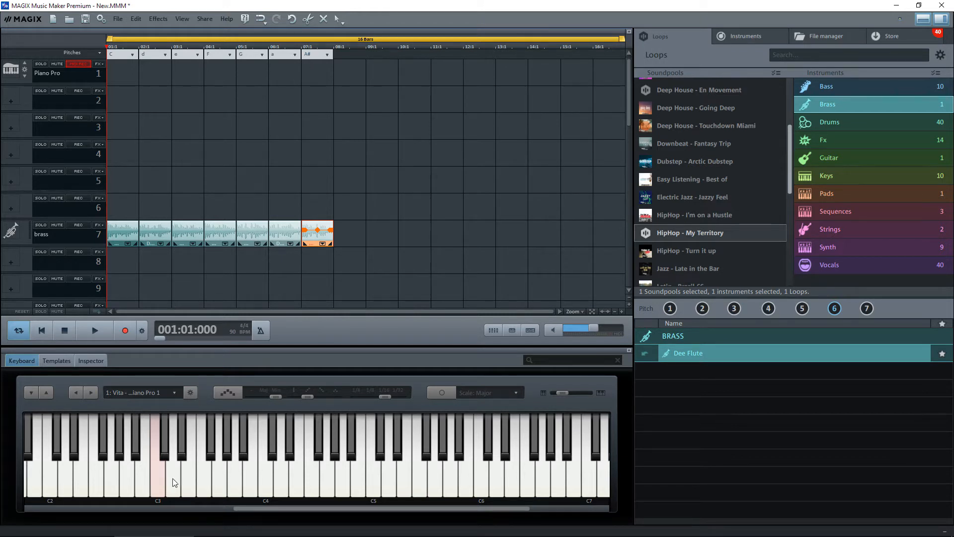
mouse_move(164, 451)
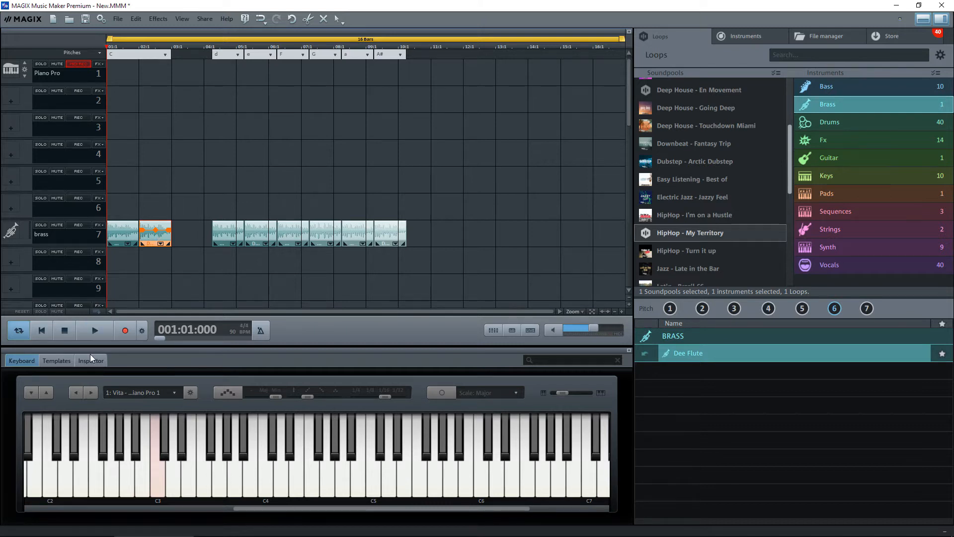
Show the second loop's Tempo pitch/resample settings in the Inspector
left_click(91, 361)
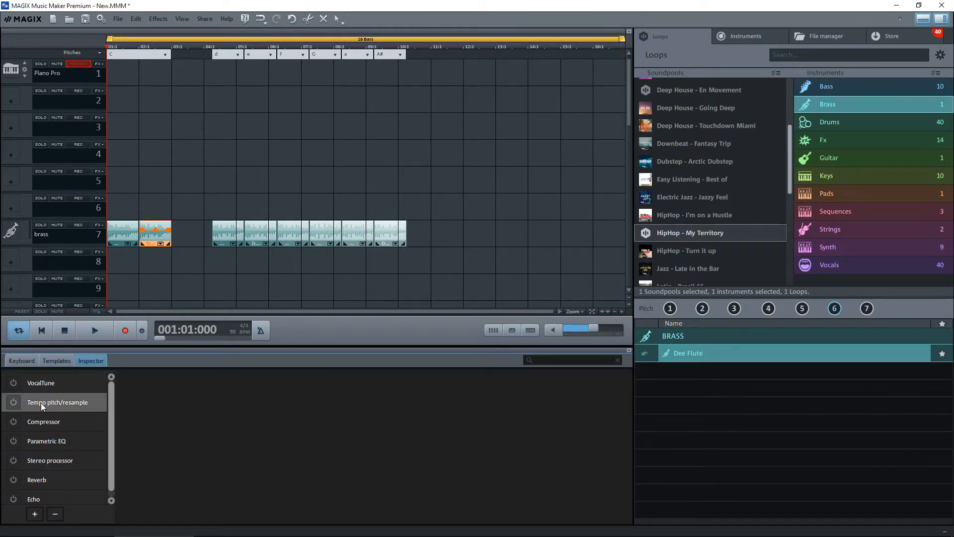
left_click(57, 401)
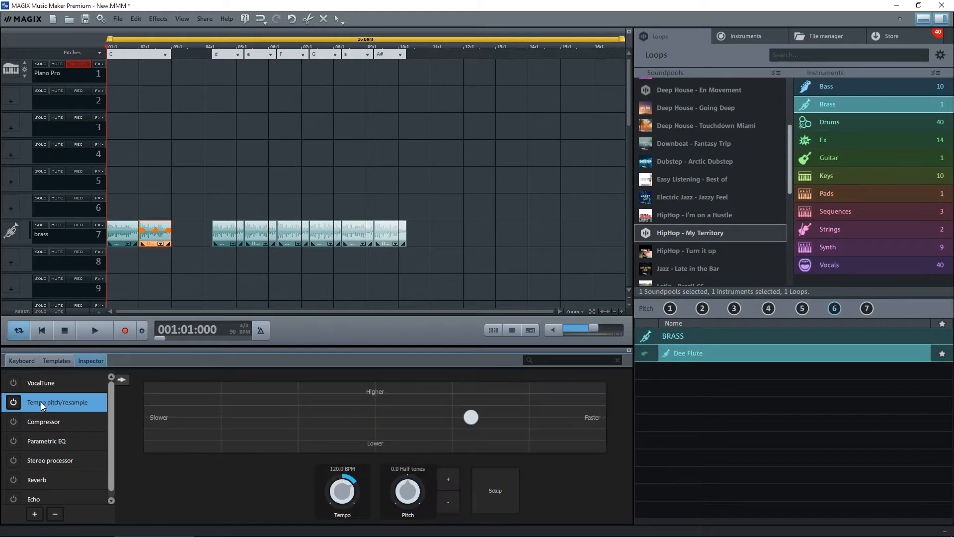
mouse_move(73, 411)
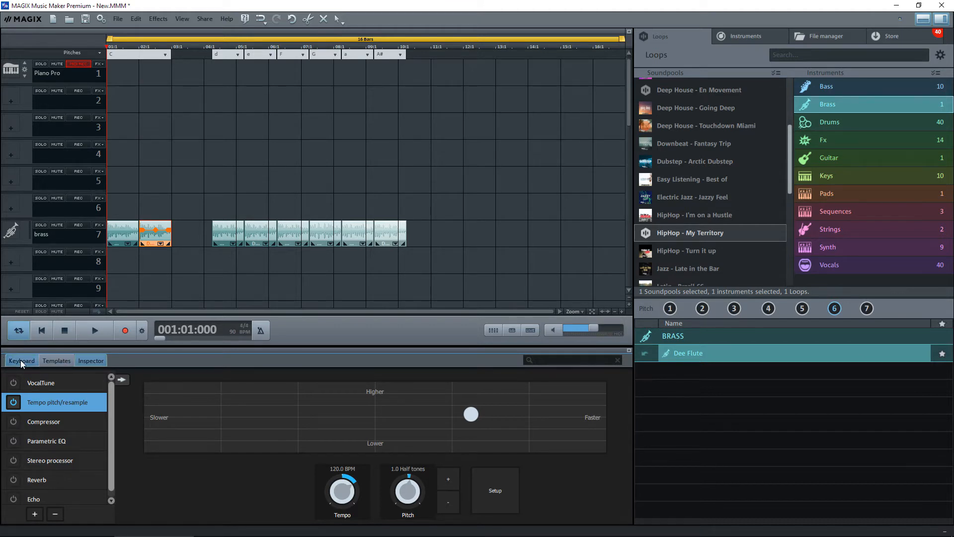
Move the d loop to bar 3 and duplicate it into bar 4
left_click(21, 360)
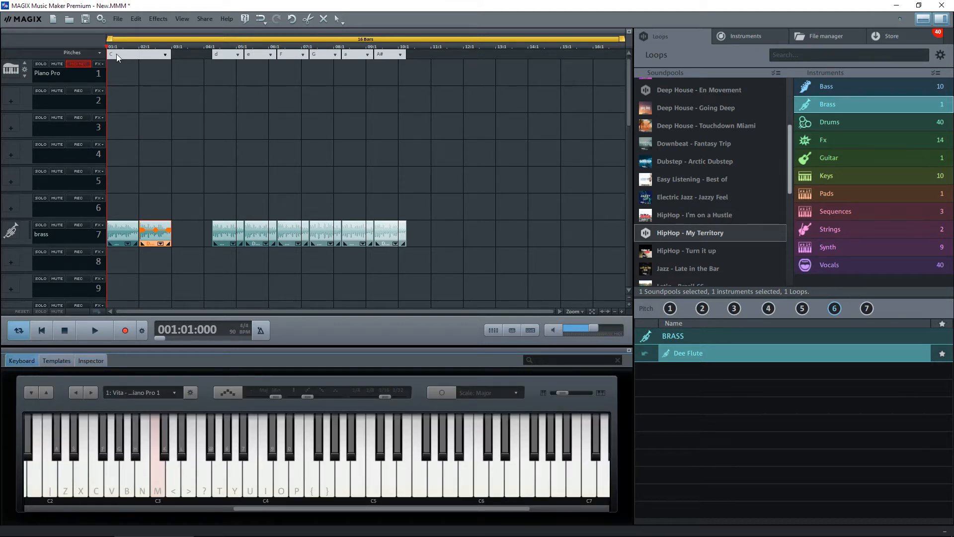
mouse_move(149, 61)
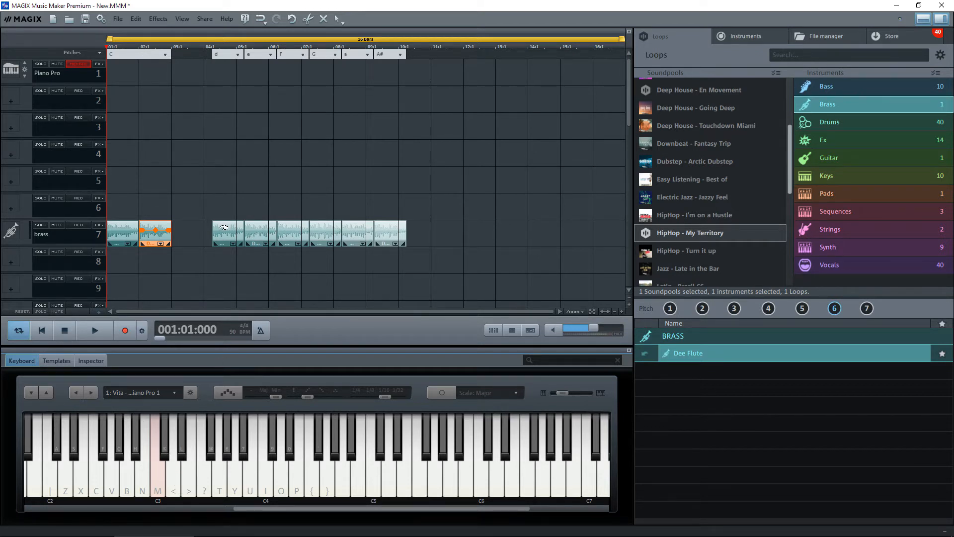
left_click_drag(155, 233, 225, 233)
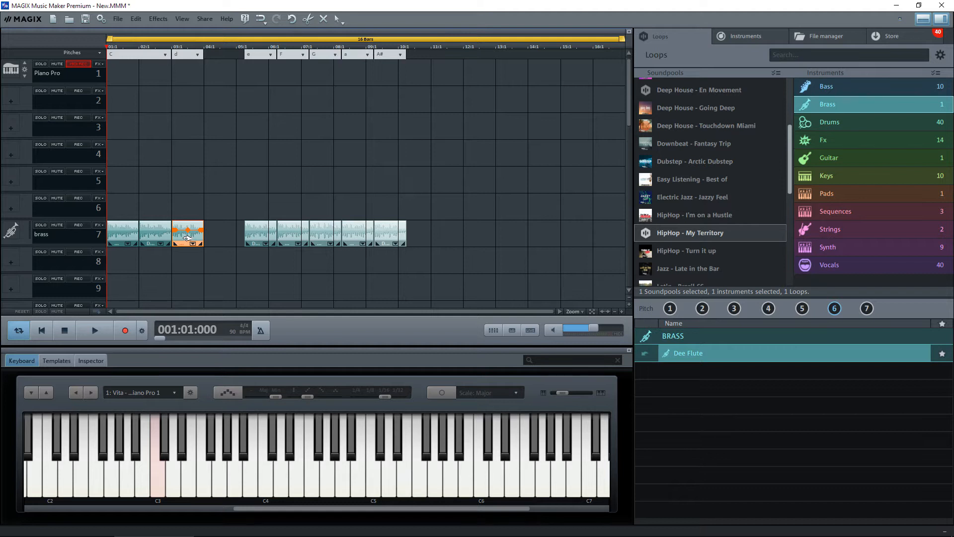
left_click_drag(187, 234, 220, 233)
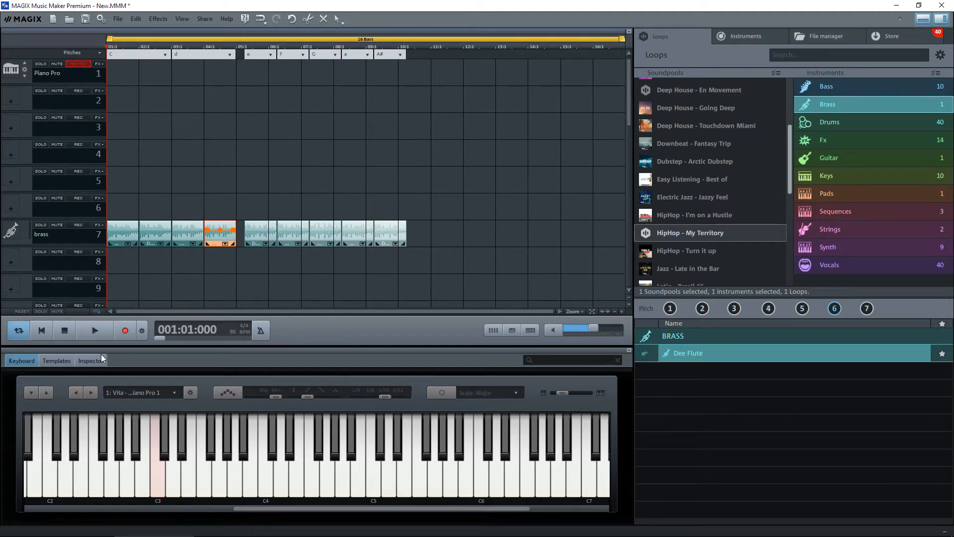
Raise the fourth loop's pitch by one half tone in the Inspector
left_click(90, 361)
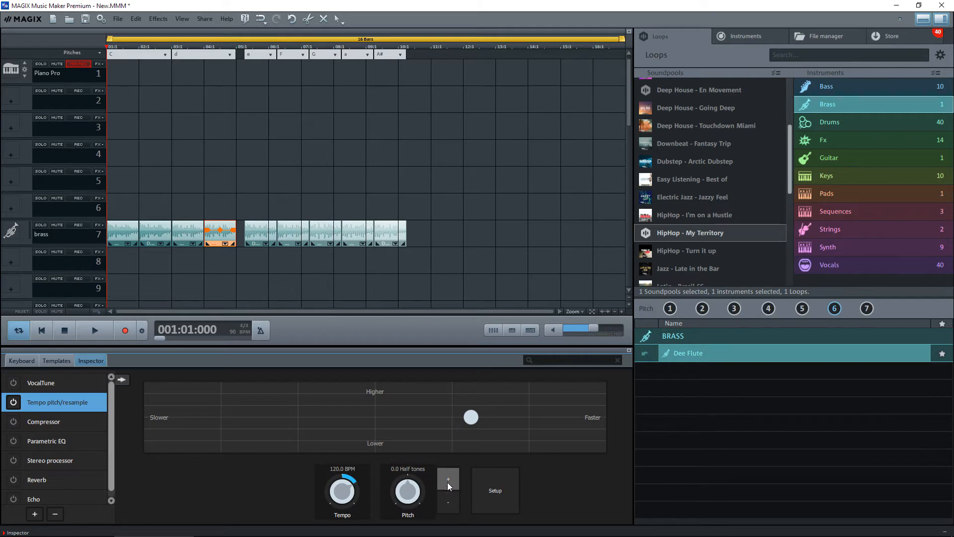
left_click(448, 479)
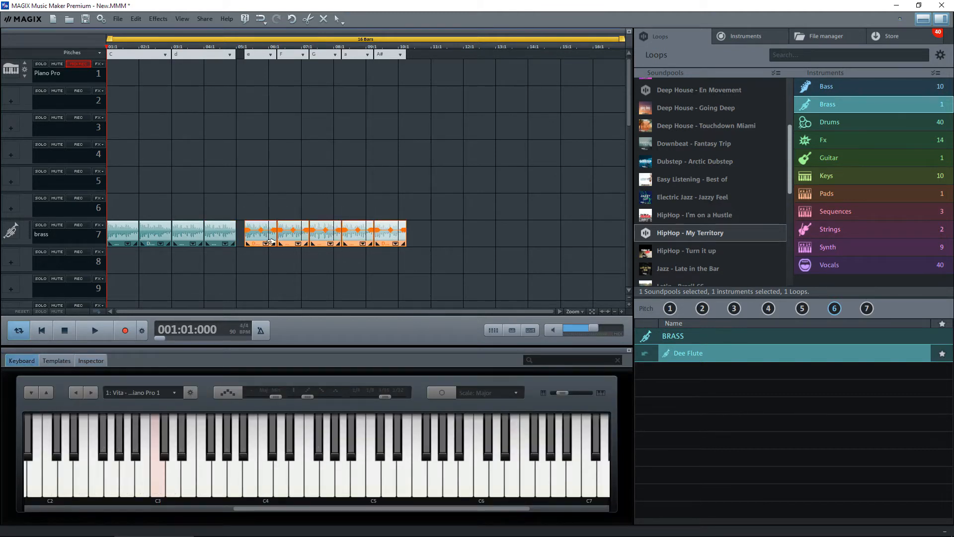
Move F to bar 6, shift G/a/A# to bar 13, and copy F into bar 7
left_click_drag(323, 233, 447, 233)
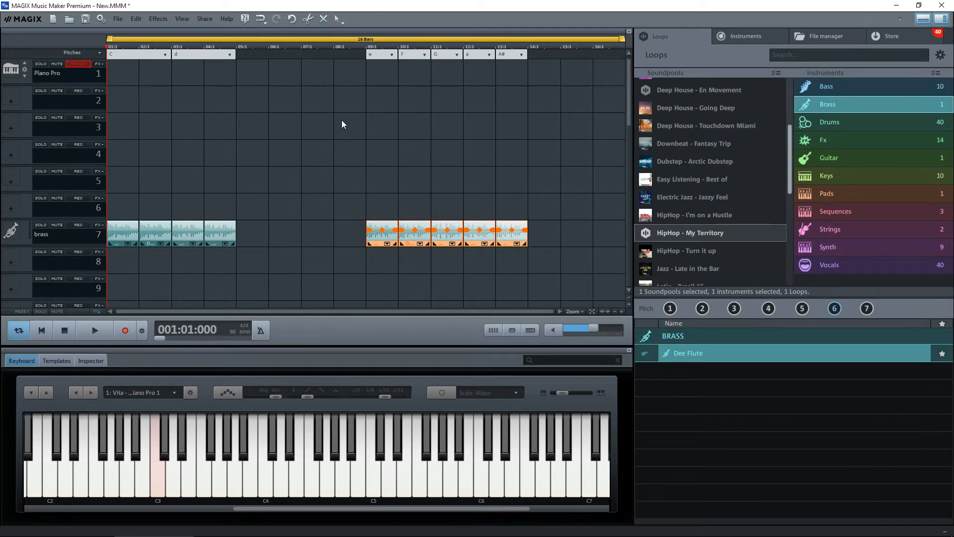
mouse_move(389, 236)
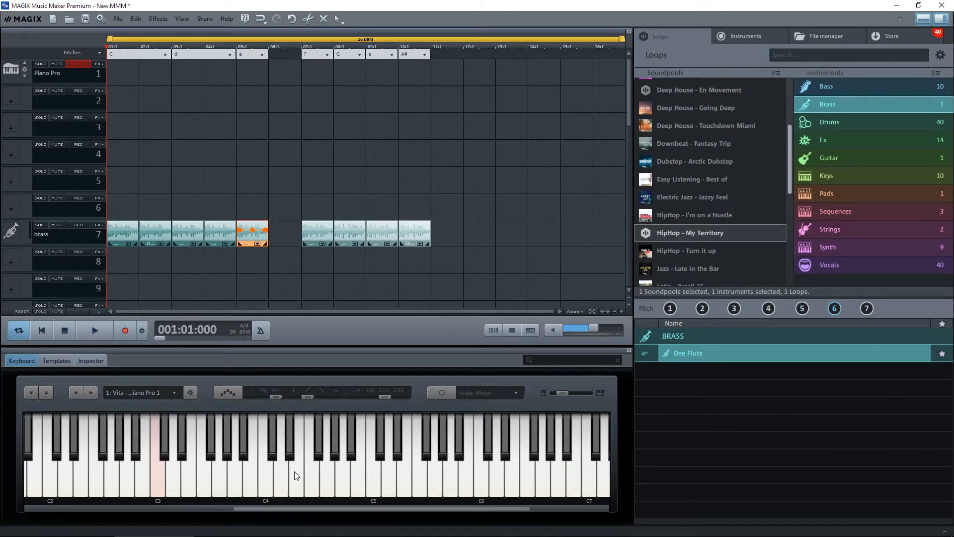
mouse_move(311, 477)
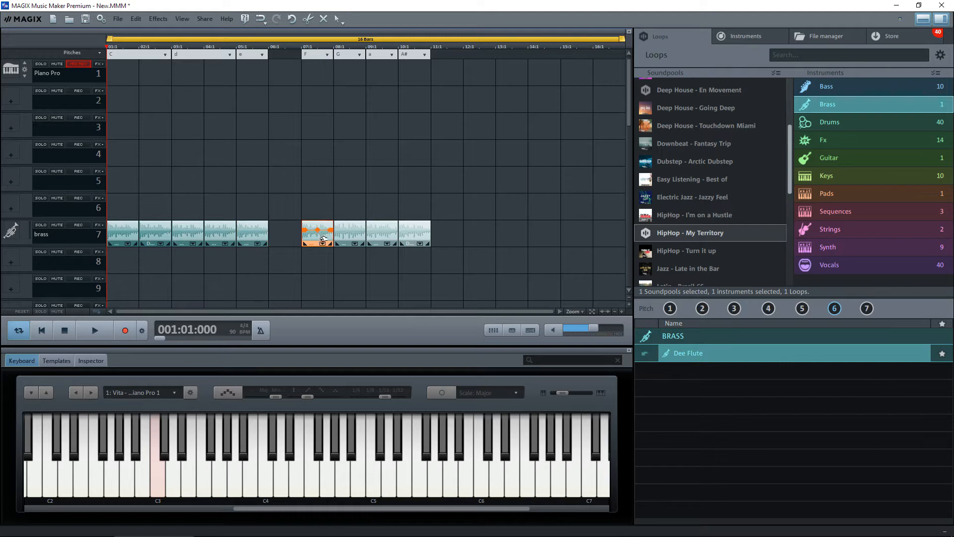
left_click_drag(316, 233, 284, 233)
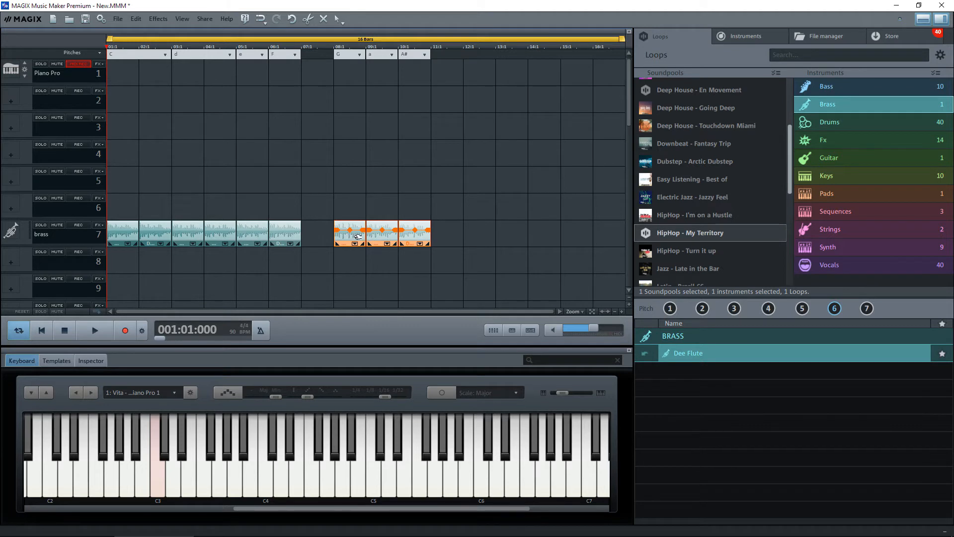
left_click_drag(382, 233, 537, 233)
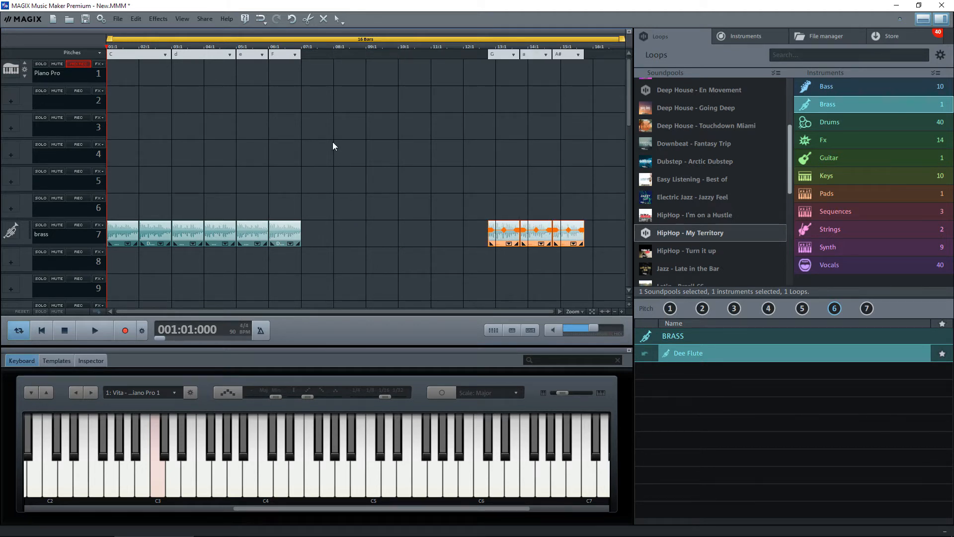
mouse_move(315, 477)
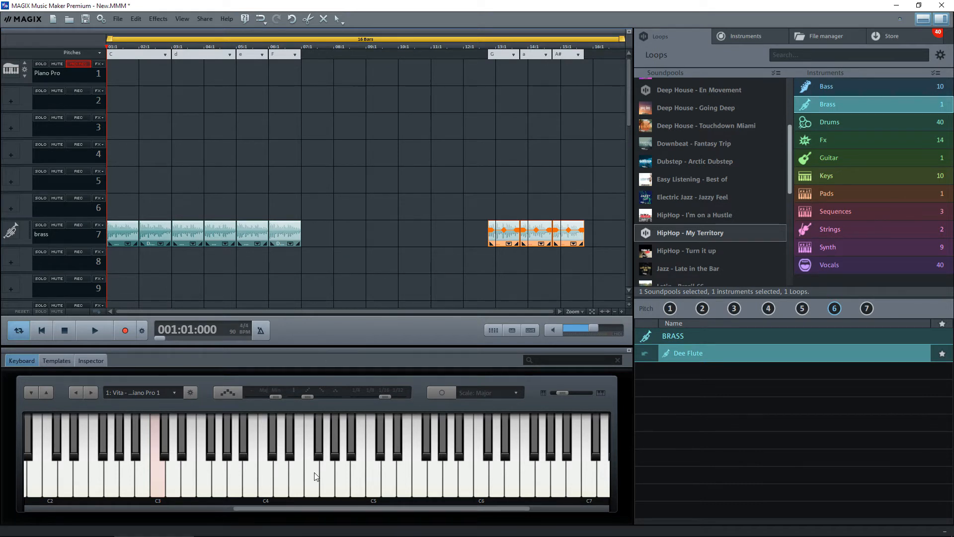
mouse_move(322, 452)
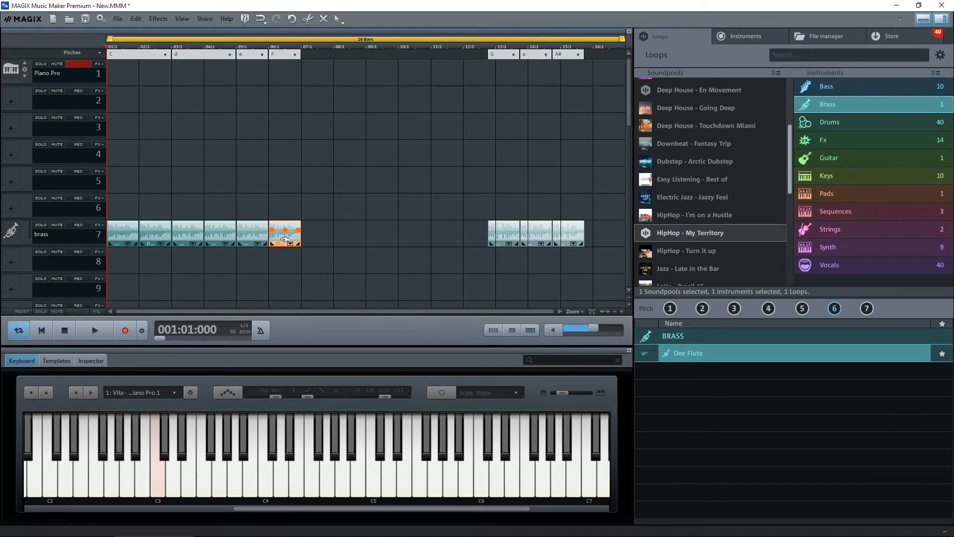
left_click_drag(285, 233, 334, 234)
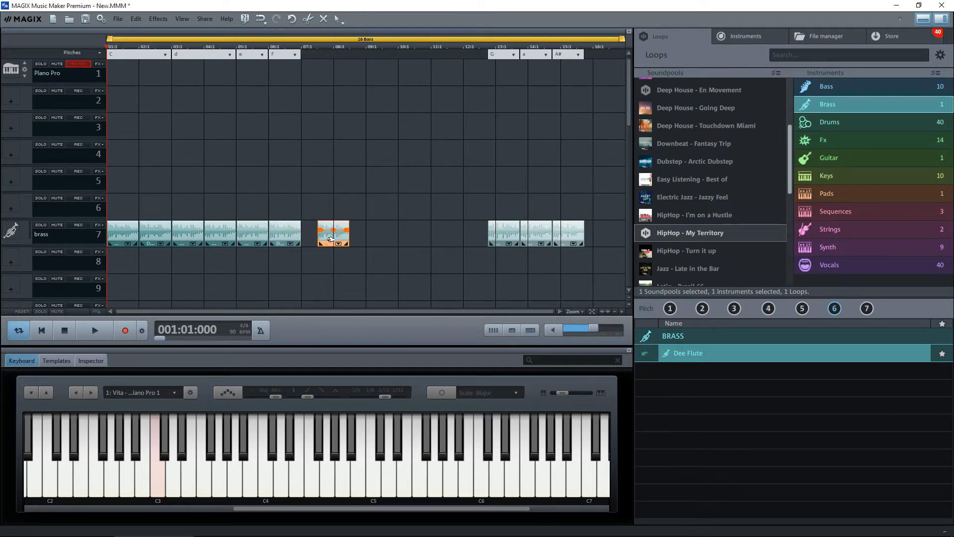
left_click_drag(333, 234, 317, 234)
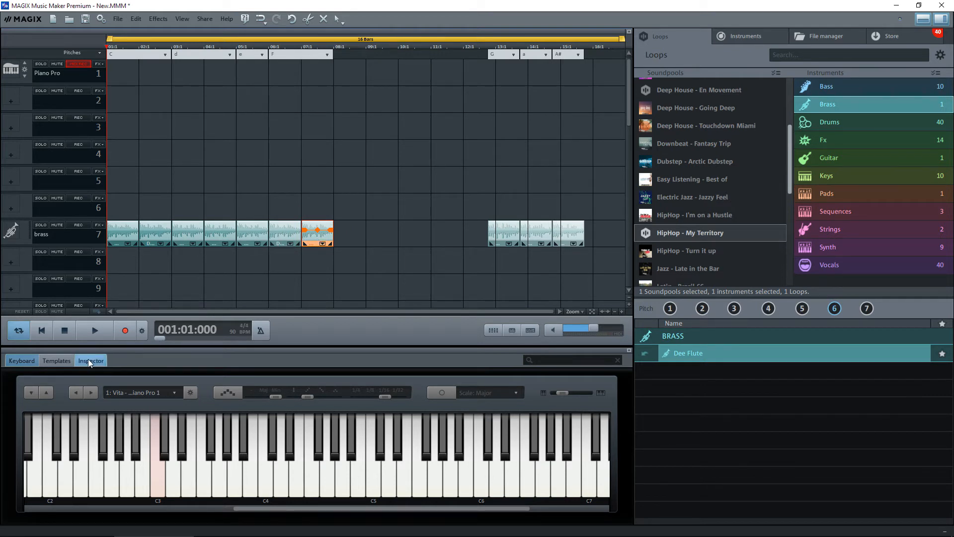
Set the bar-7 F copy's Tempo pitch/resample Pitch to 1.0 half tones
left_click(90, 360)
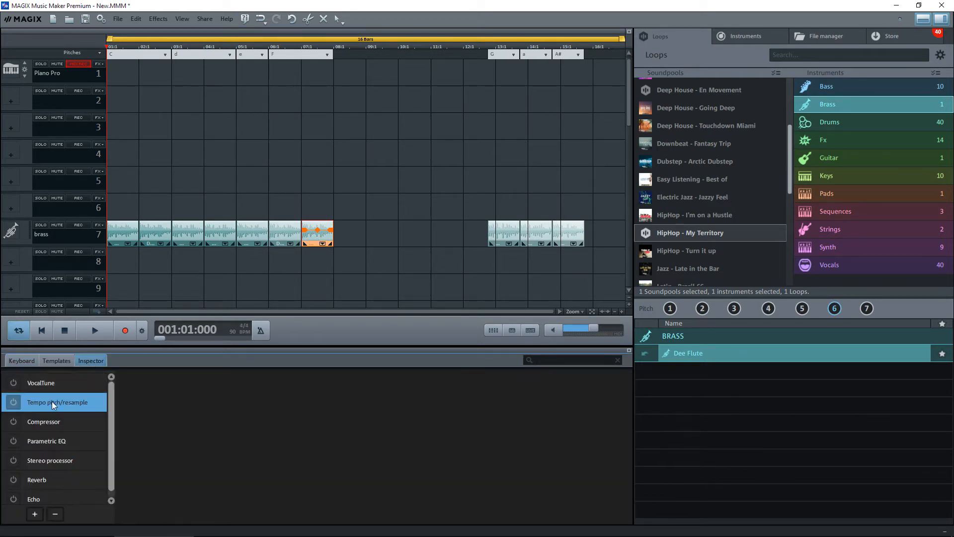
left_click(57, 401)
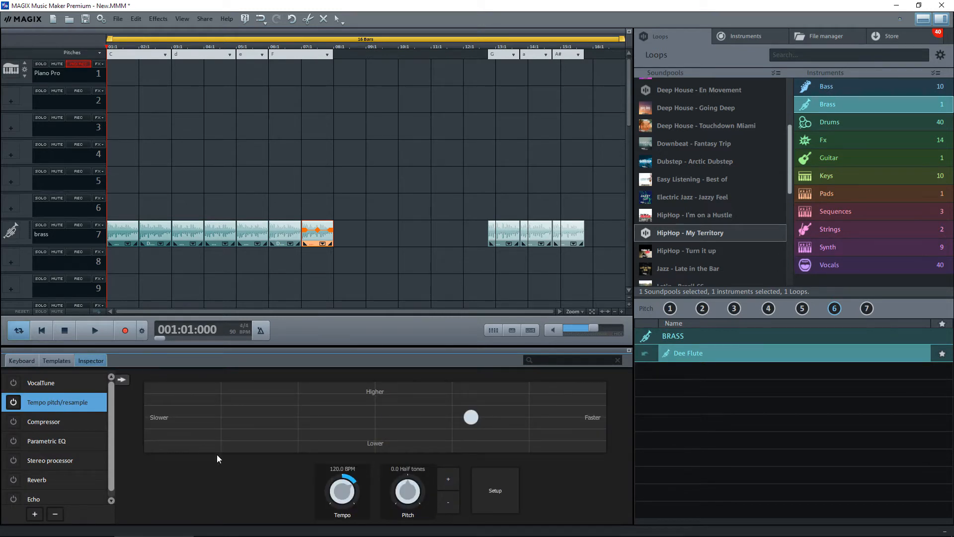
left_click(447, 479)
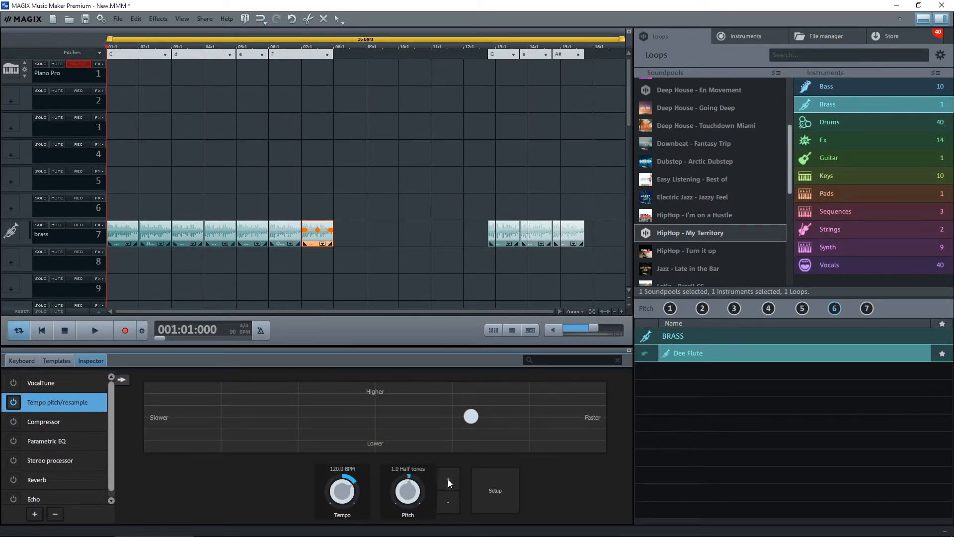
left_click(21, 360)
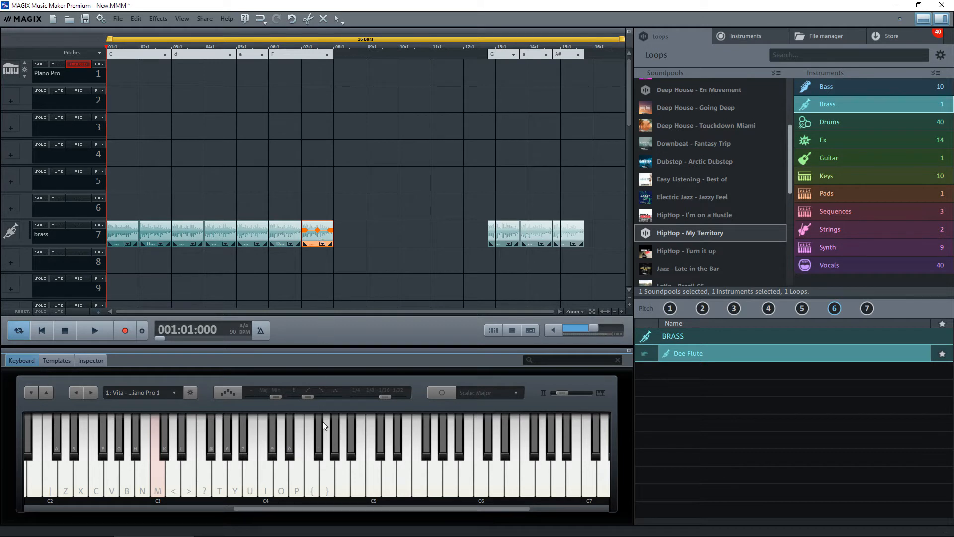
mouse_move(326, 483)
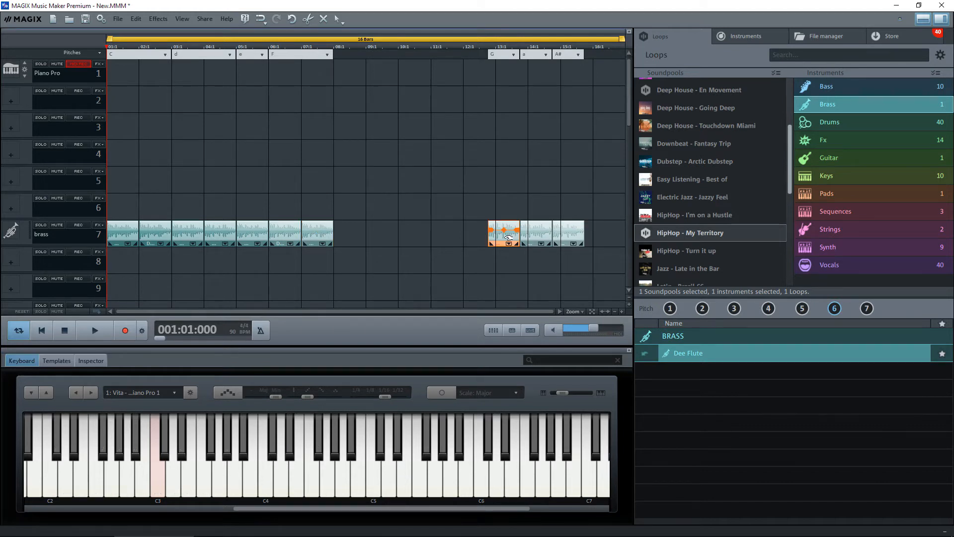
Drag the G loop into bar 8, right after the F loops
left_click_drag(504, 232, 365, 232)
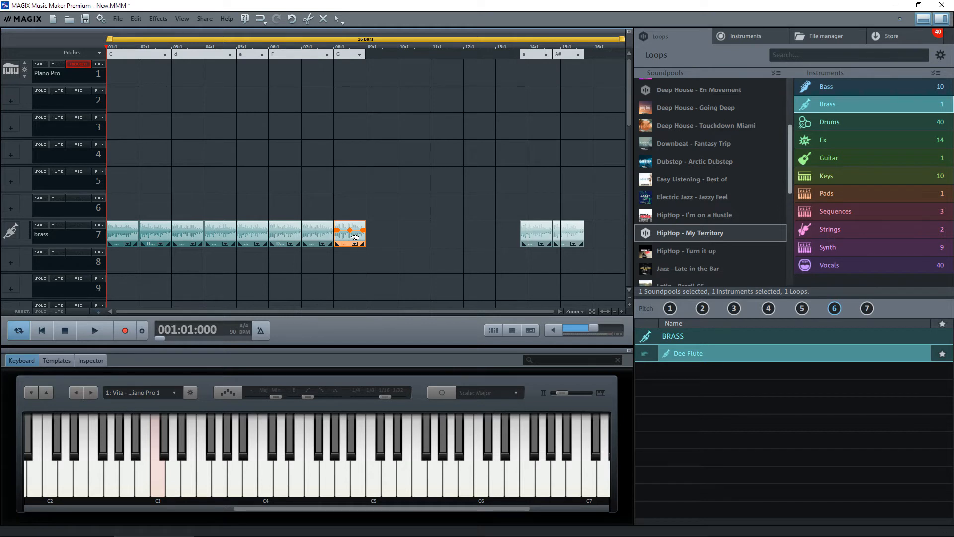
mouse_move(327, 483)
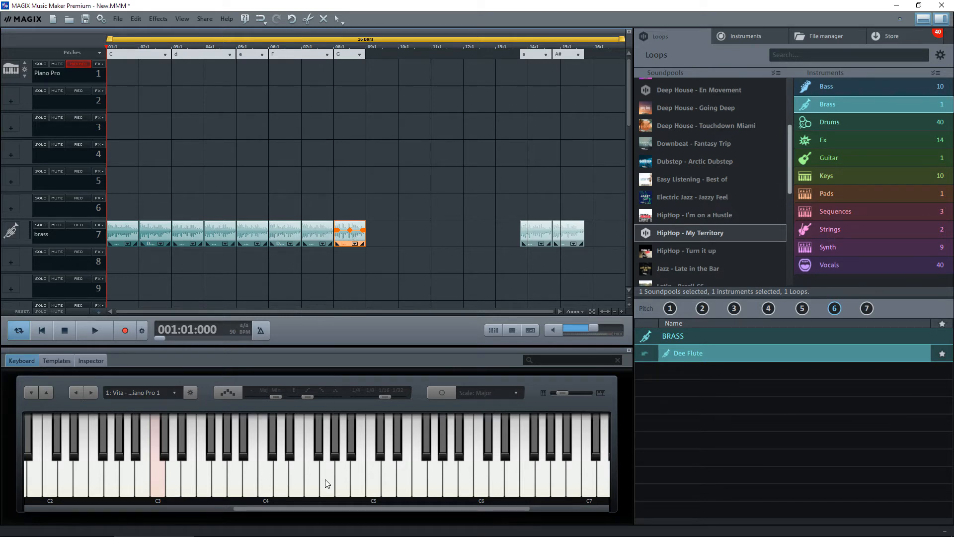
mouse_move(333, 453)
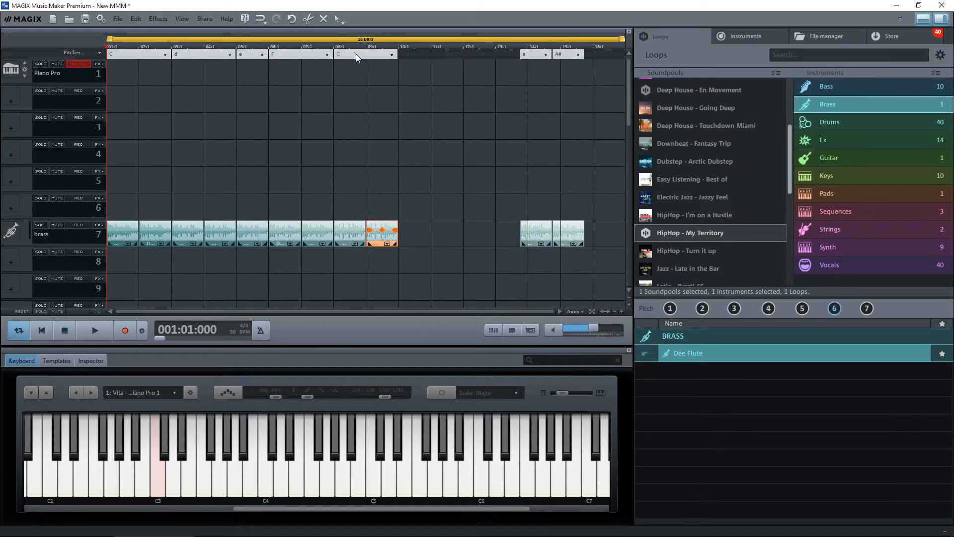
mouse_move(134, 362)
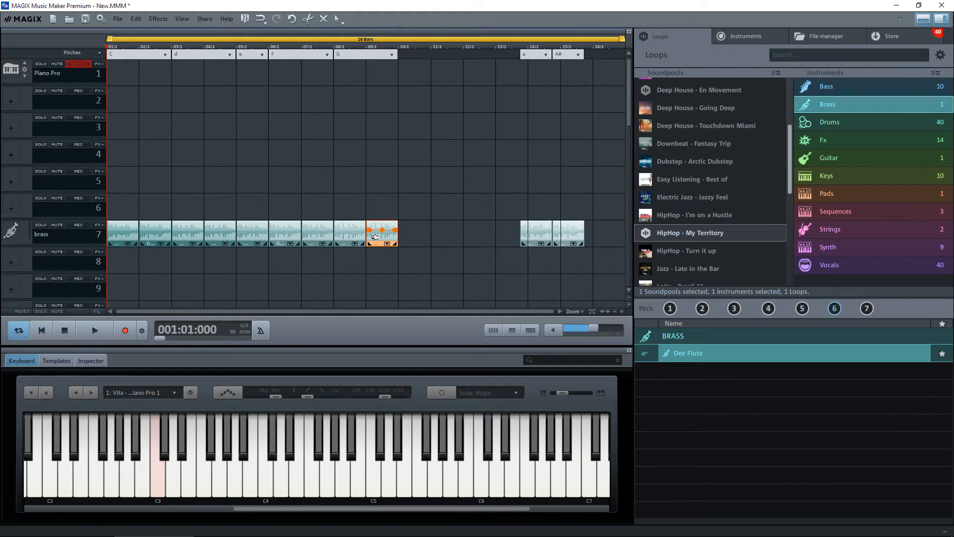
Raise the bar-9 G copy by one half tone via Tempo pitch/resample
left_click(90, 360)
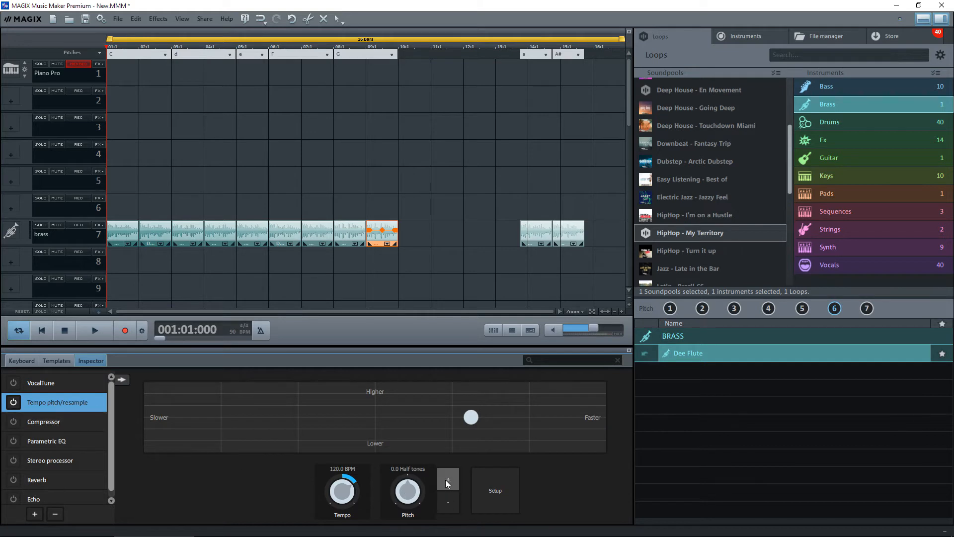
left_click(448, 479)
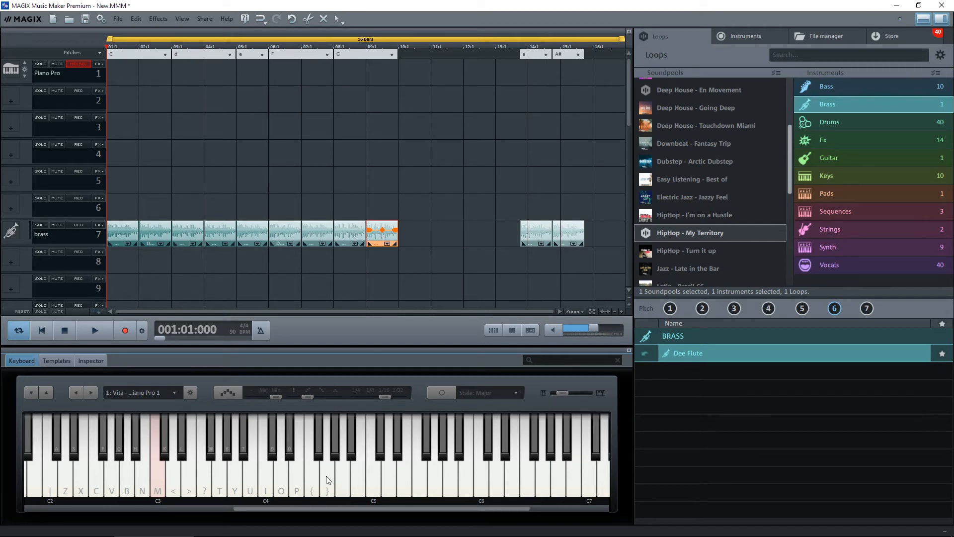
mouse_move(334, 451)
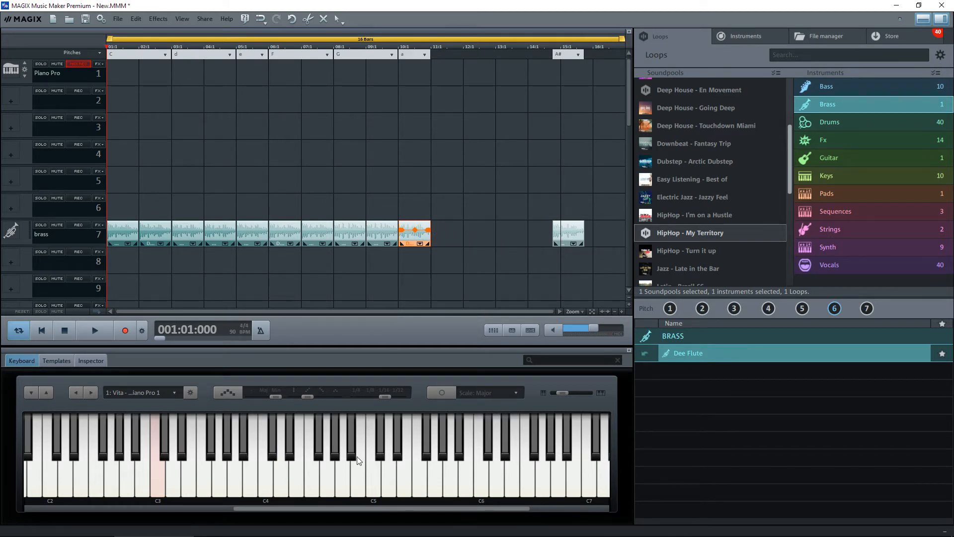
mouse_move(354, 453)
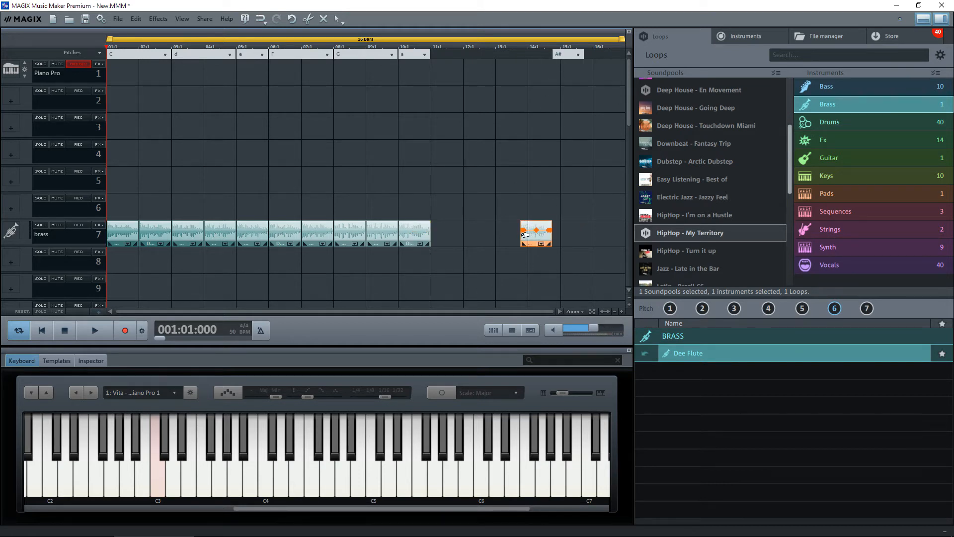
Place the A# loop right after the a loop and copy it into the next bar
left_click_drag(535, 233, 447, 233)
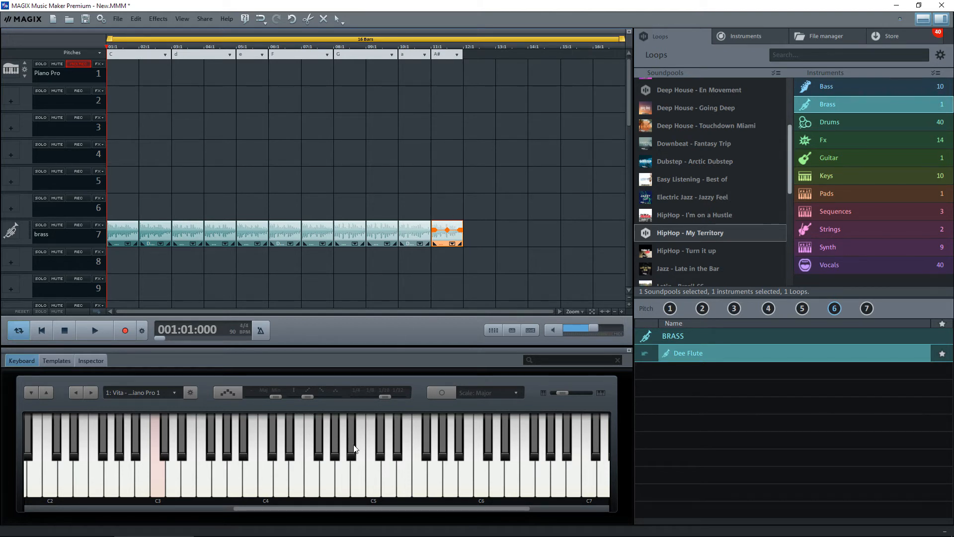
mouse_move(394, 462)
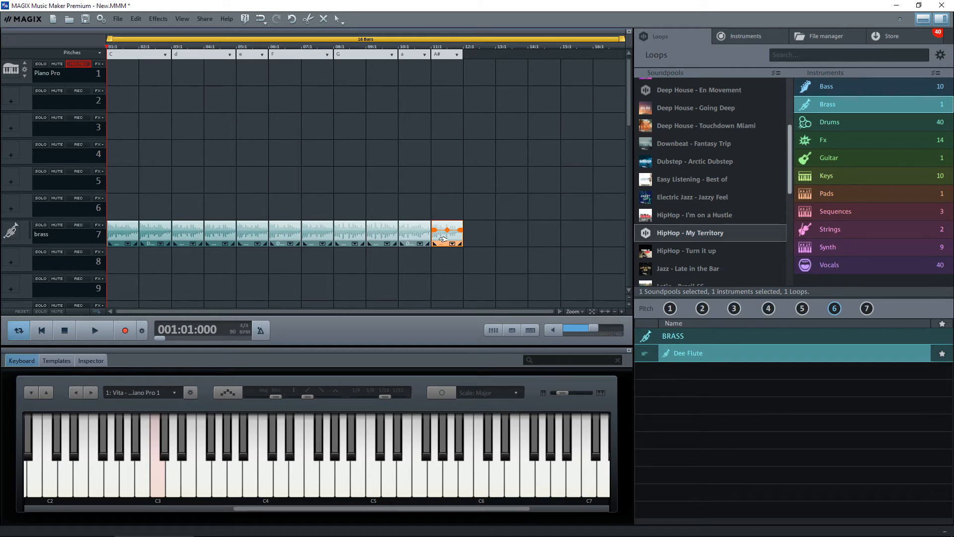
left_click_drag(446, 233, 471, 233)
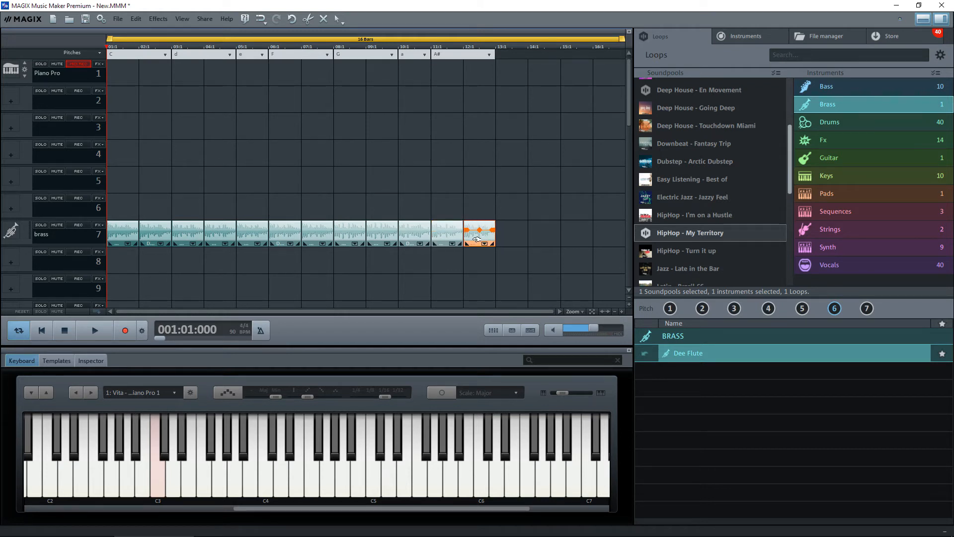
Raise the A# copy's pitch by one half tone in the Inspector's Tempo pitch settings
left_click(90, 361)
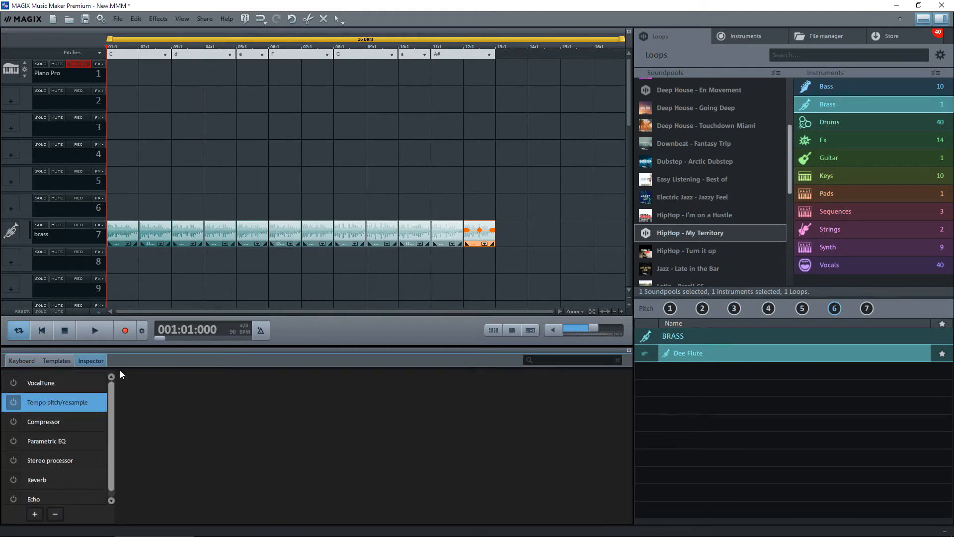
mouse_move(51, 406)
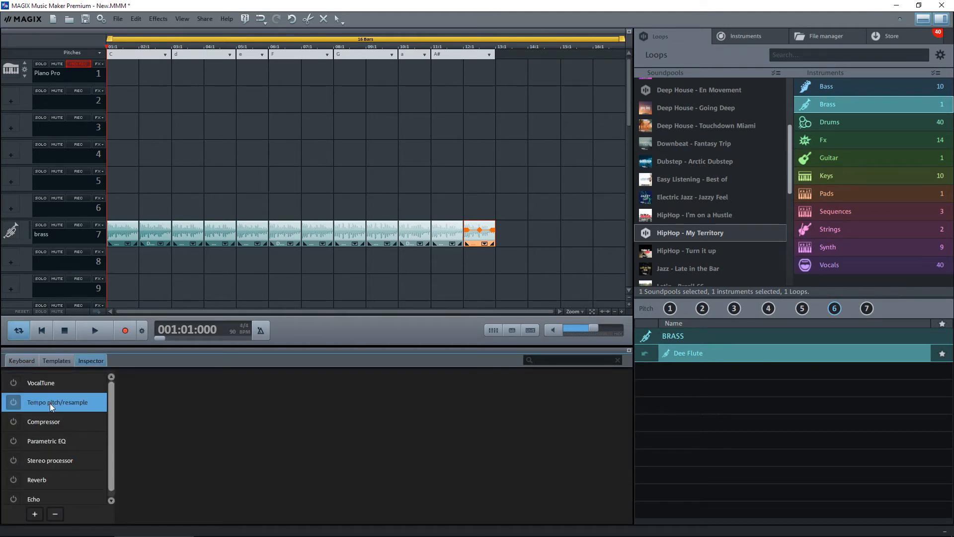
left_click(59, 401)
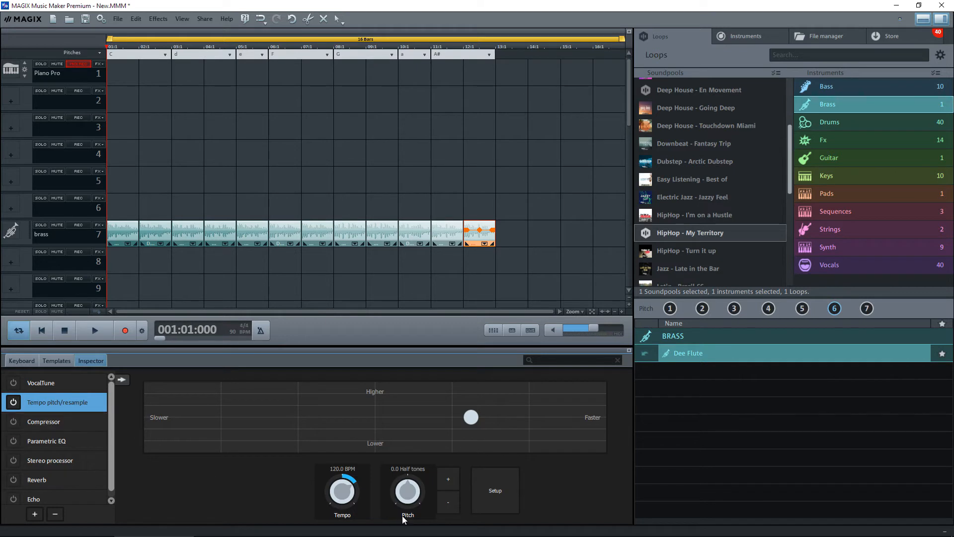
left_click(448, 480)
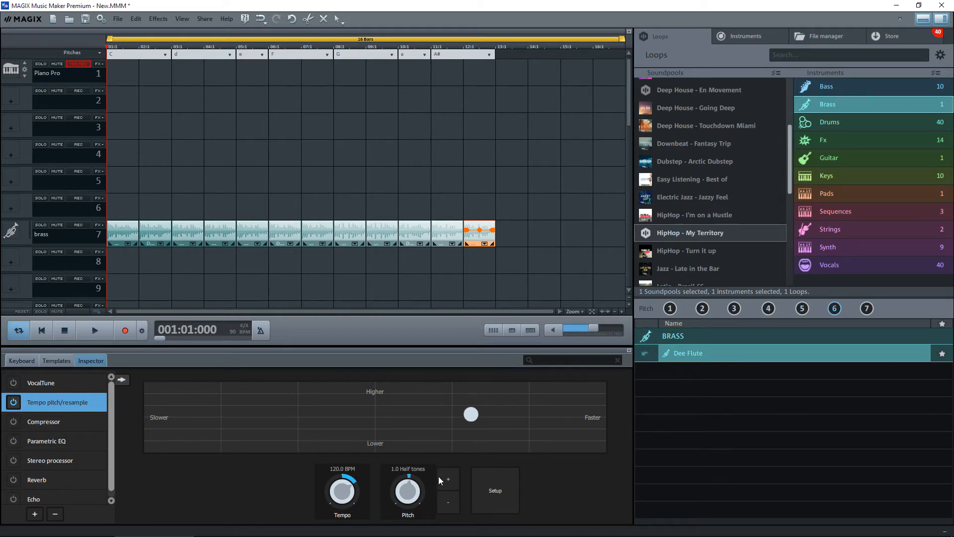
left_click(22, 360)
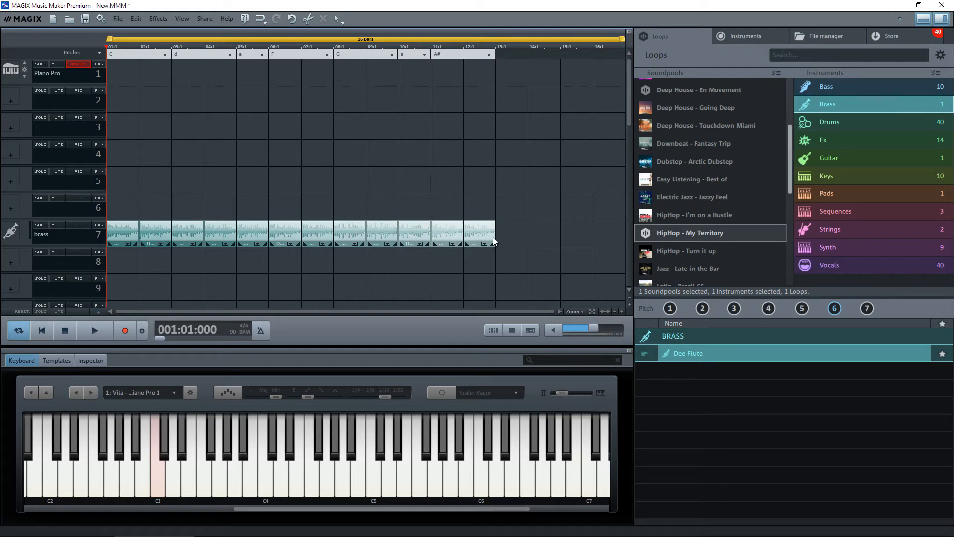
mouse_move(499, 189)
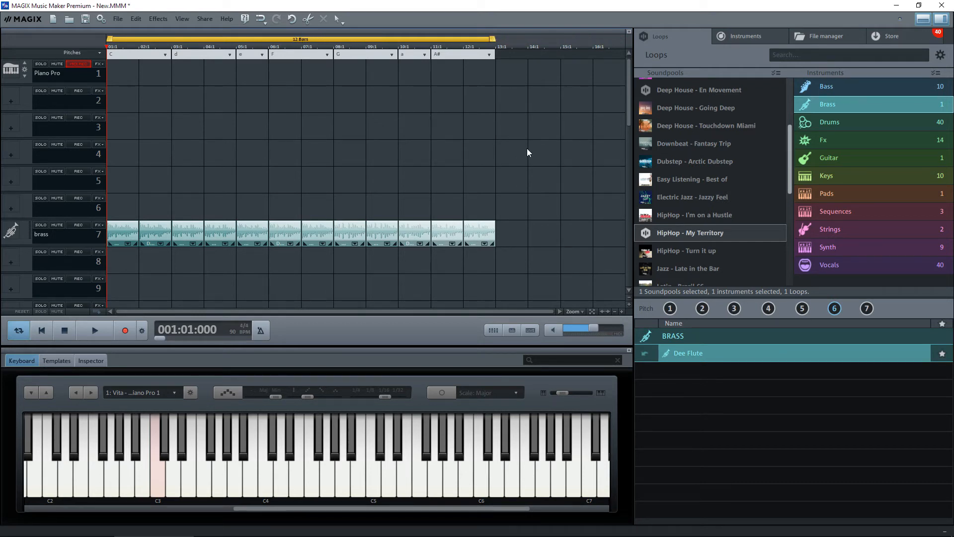
Start playback of the twelve-bar brass arrangement
left_click(94, 330)
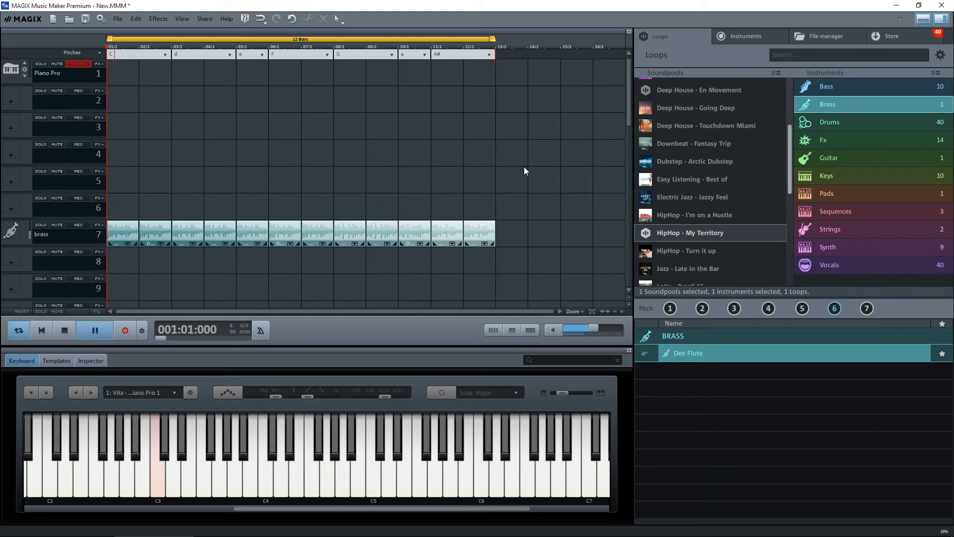
Stop playback of the brass arrangement
left_click(94, 330)
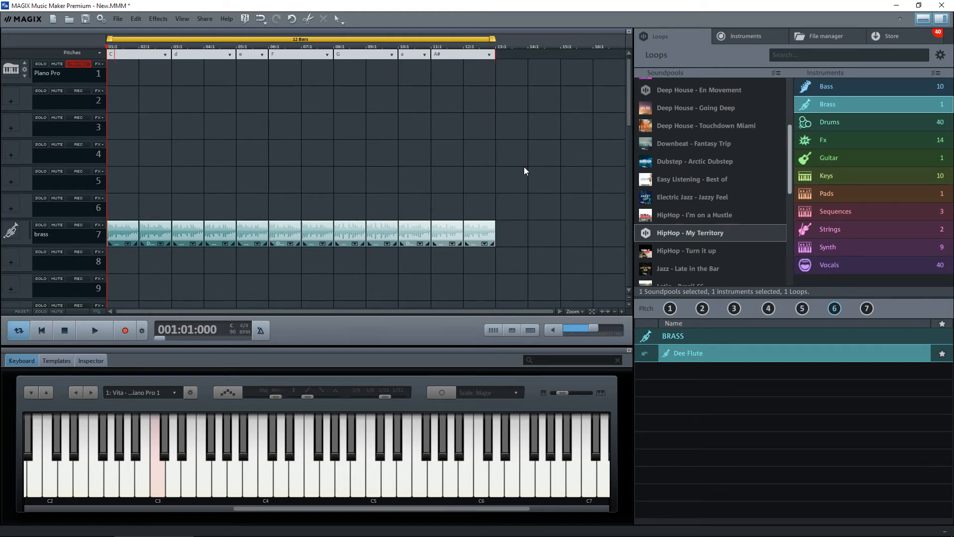
mouse_move(426, 220)
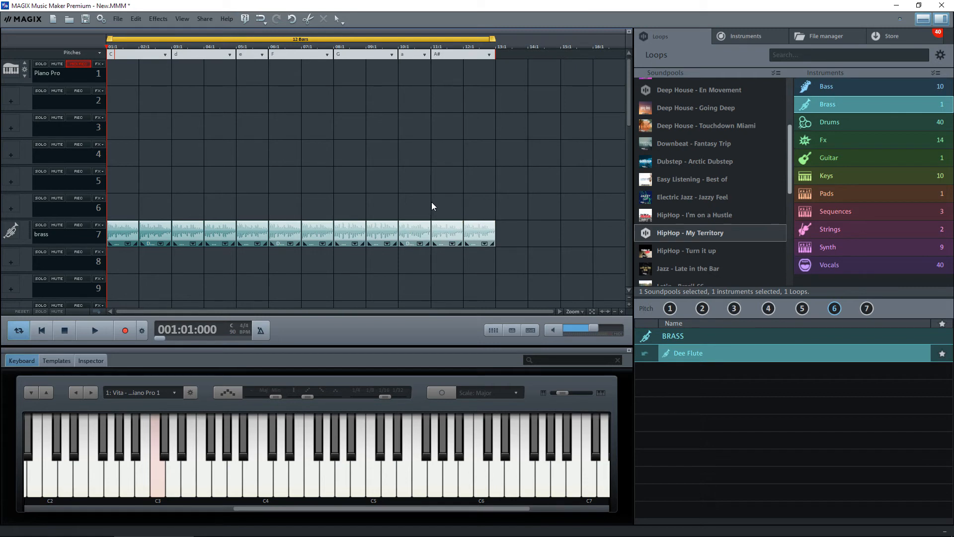
mouse_move(422, 209)
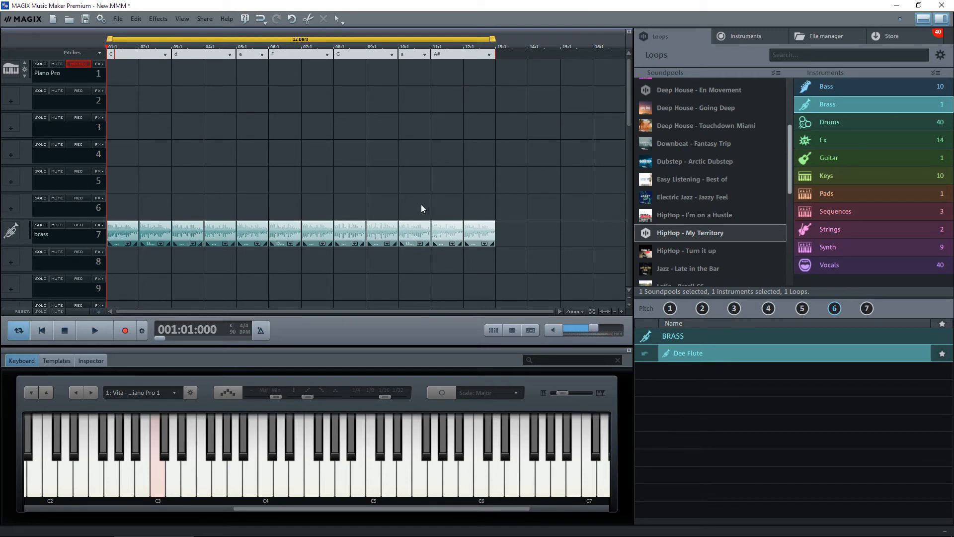
mouse_move(443, 236)
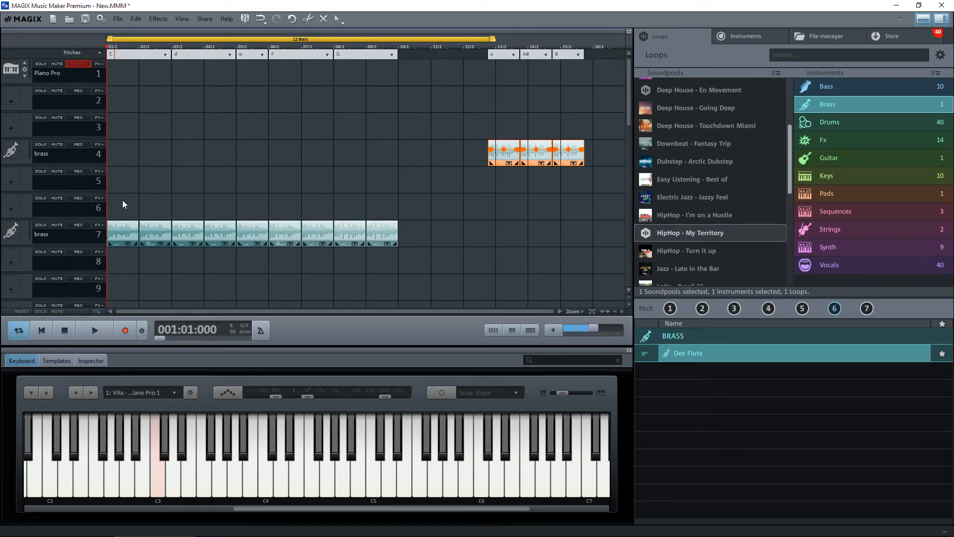
Shift the nine C–G# loops later and move the a, A#, B loops to track 7's start
left_click_drag(124, 200, 424, 257)
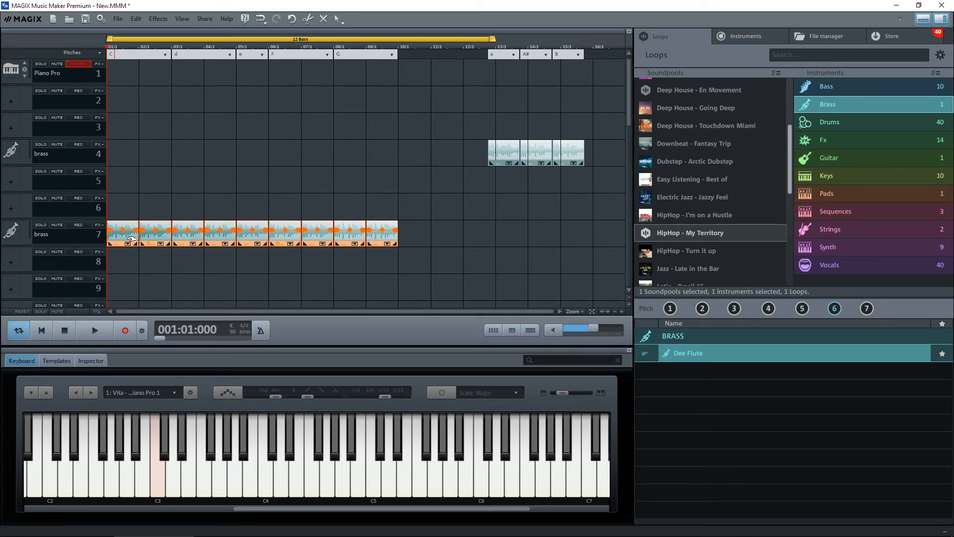
left_click_drag(131, 234, 350, 234)
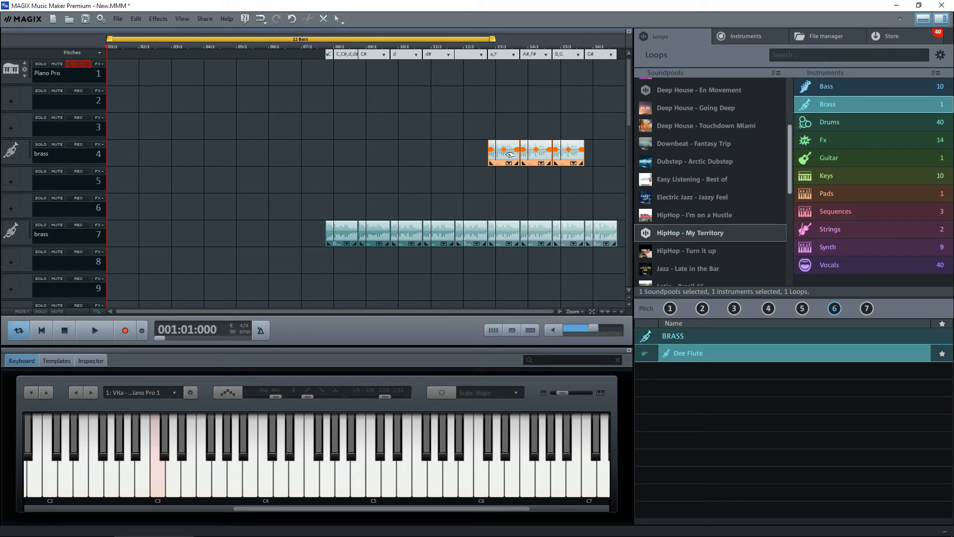
left_click_drag(535, 152, 213, 233)
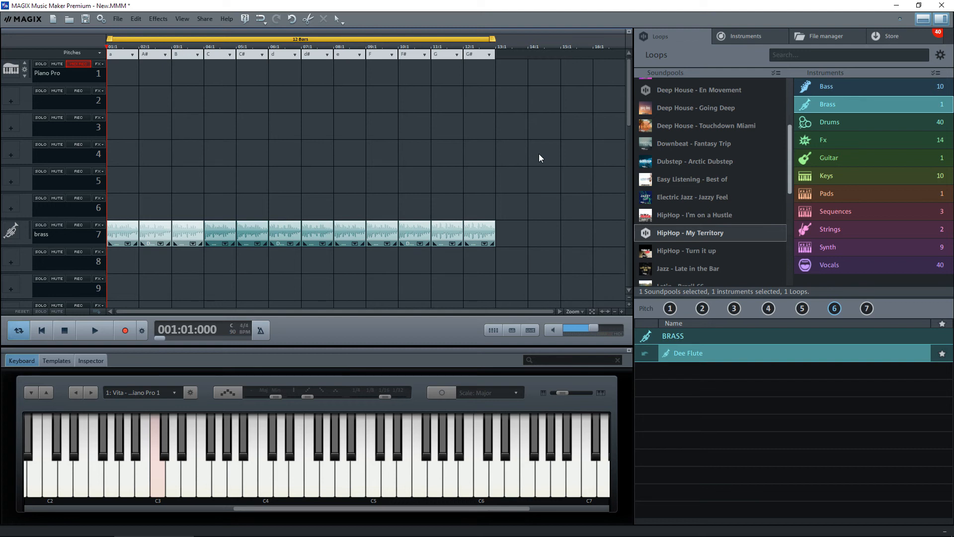
left_click(94, 330)
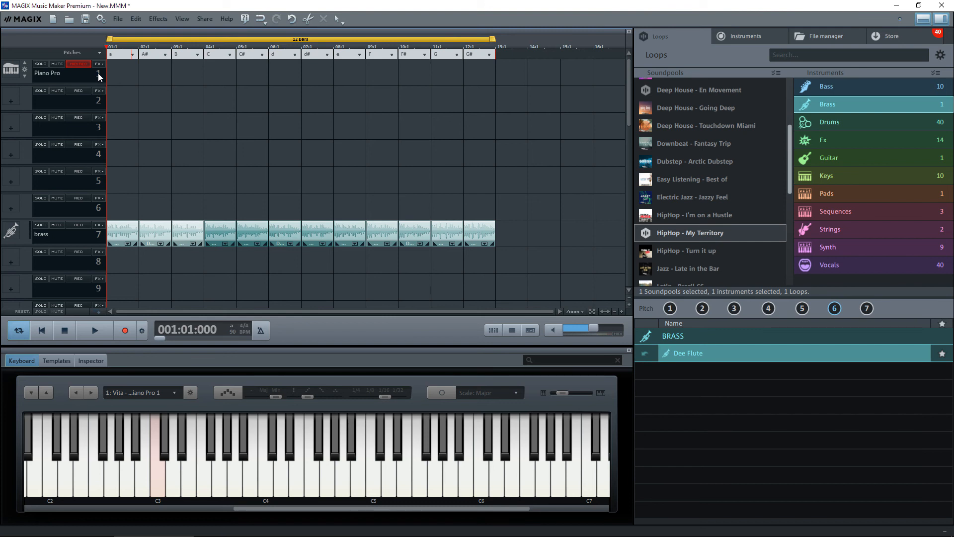
Open the context menu for the Piano Pro track 1 header
right_click(100, 76)
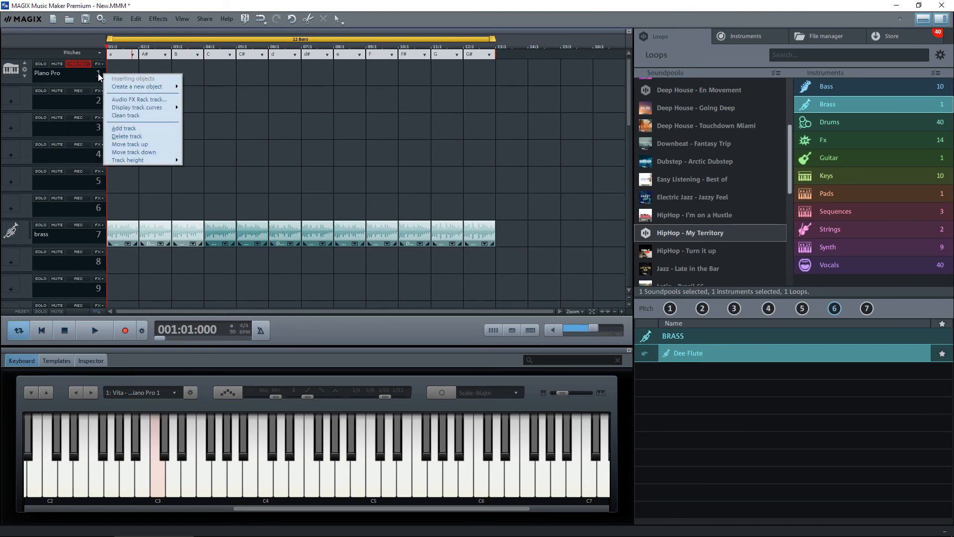
mouse_move(104, 84)
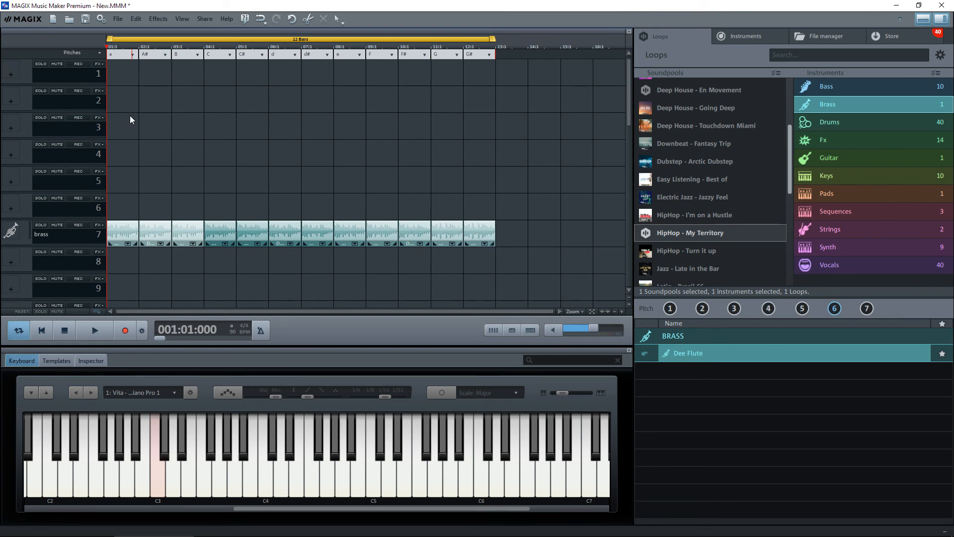
mouse_move(111, 79)
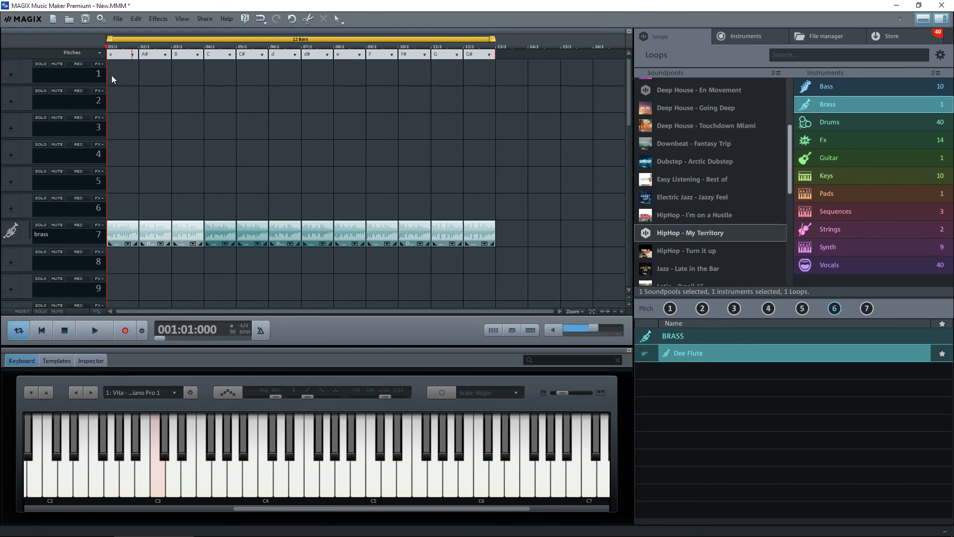
mouse_move(197, 95)
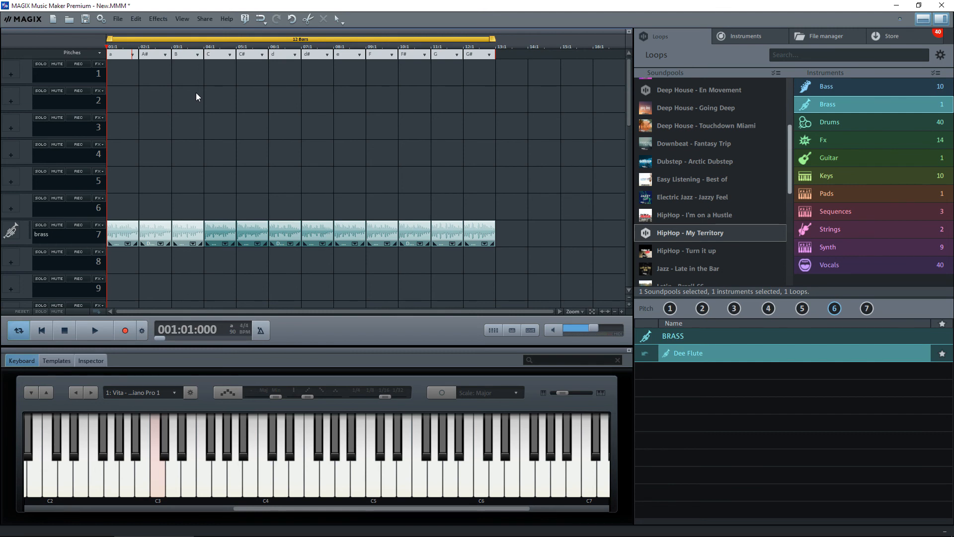
mouse_move(102, 239)
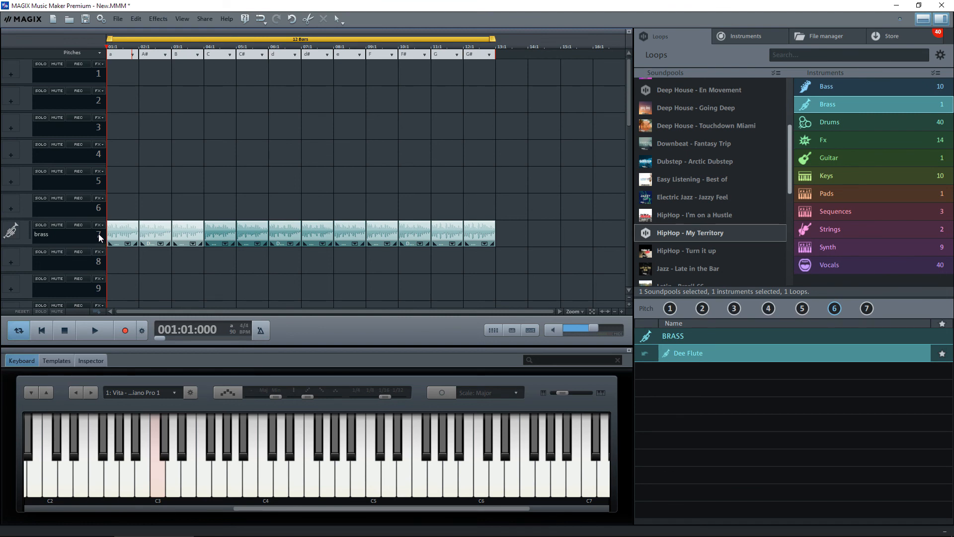
mouse_move(177, 184)
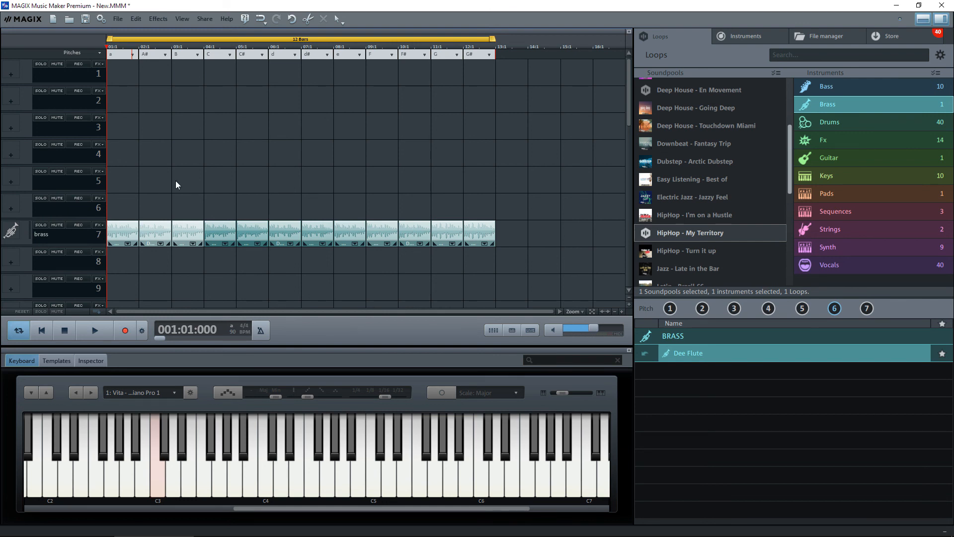
mouse_move(487, 176)
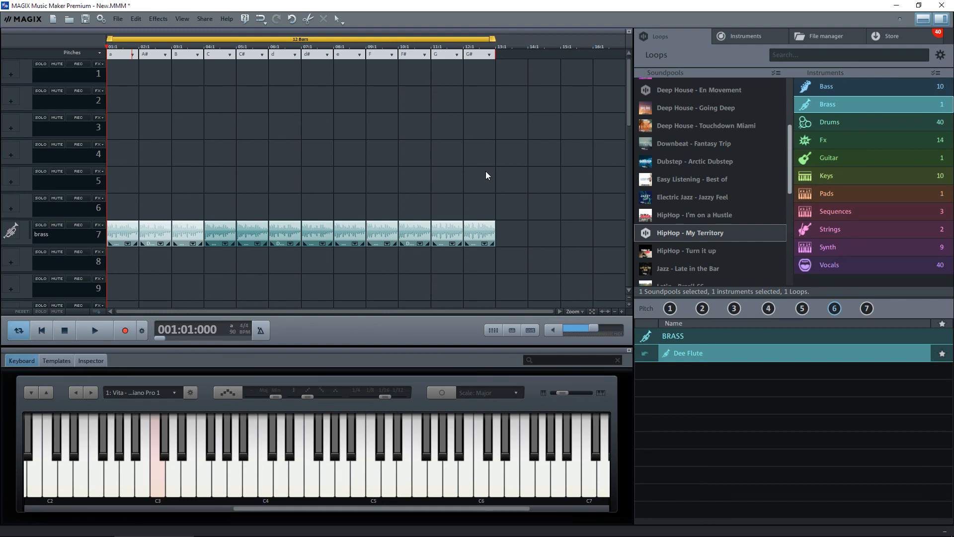
mouse_move(503, 167)
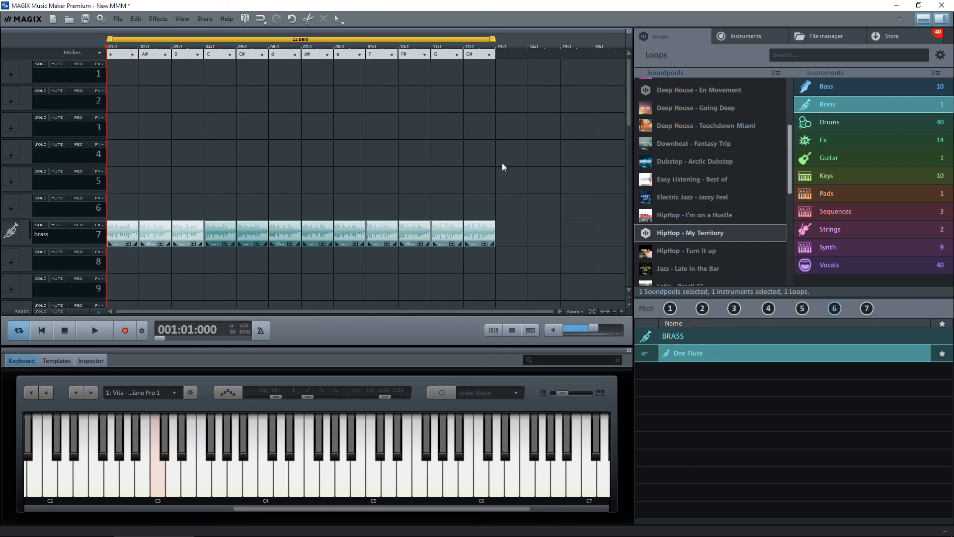
mouse_move(654, 307)
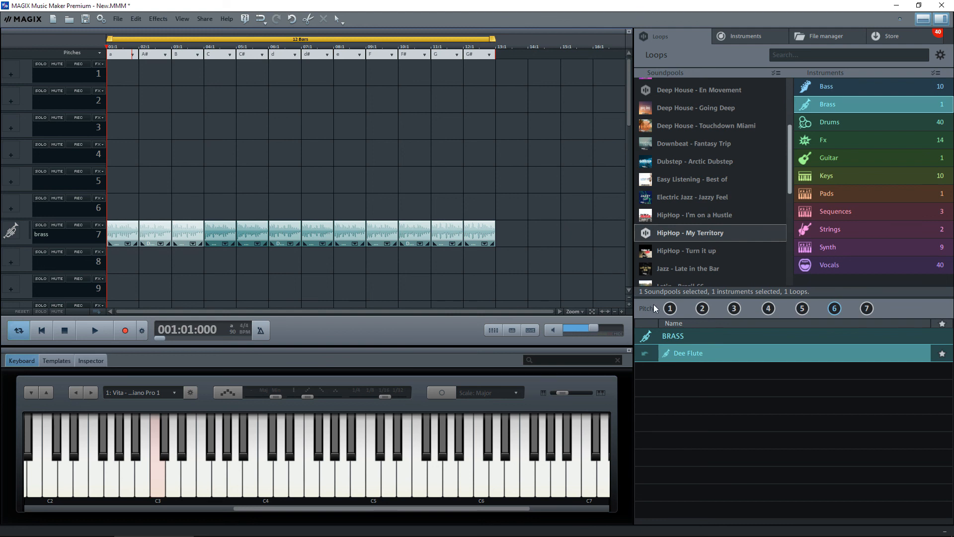
mouse_move(743, 313)
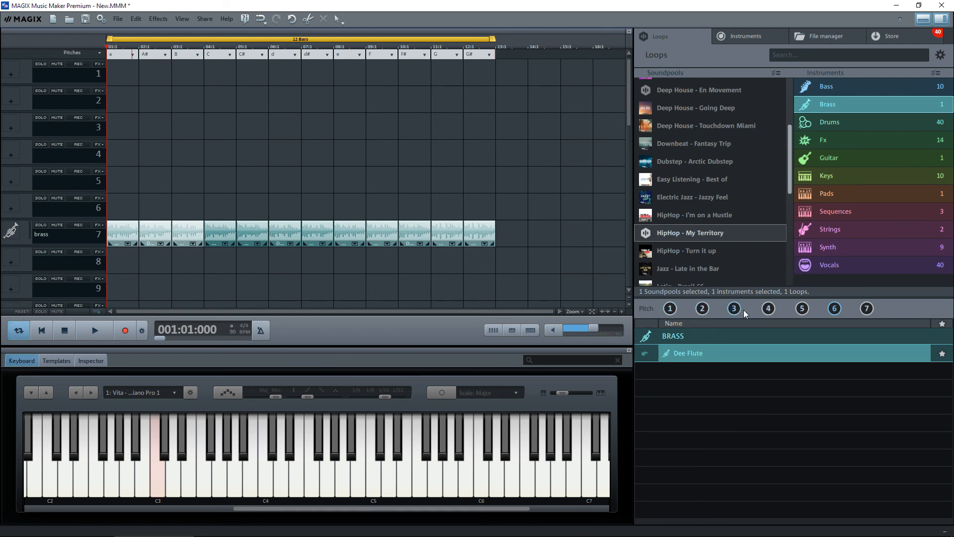